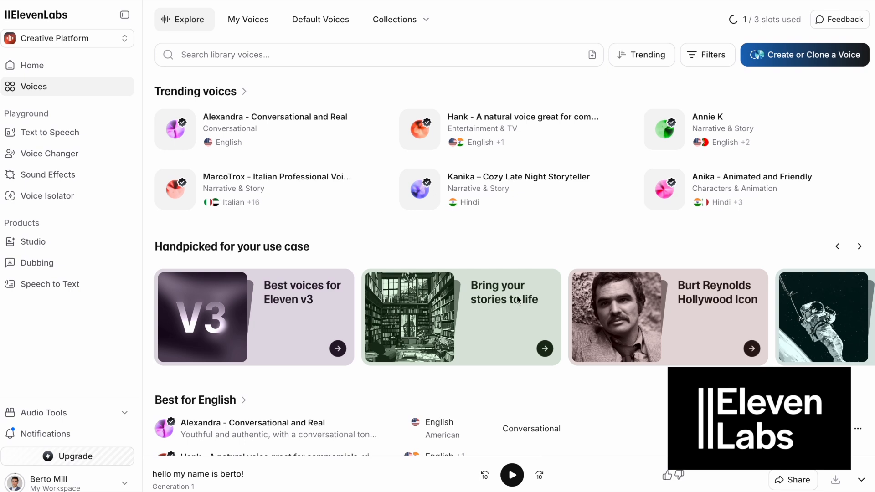
- Generate speech of 'hello my name is berto' in the Text to Speech playground
{"action": "scroll", "scroll_direction": "down", "scroll_amount": 3}
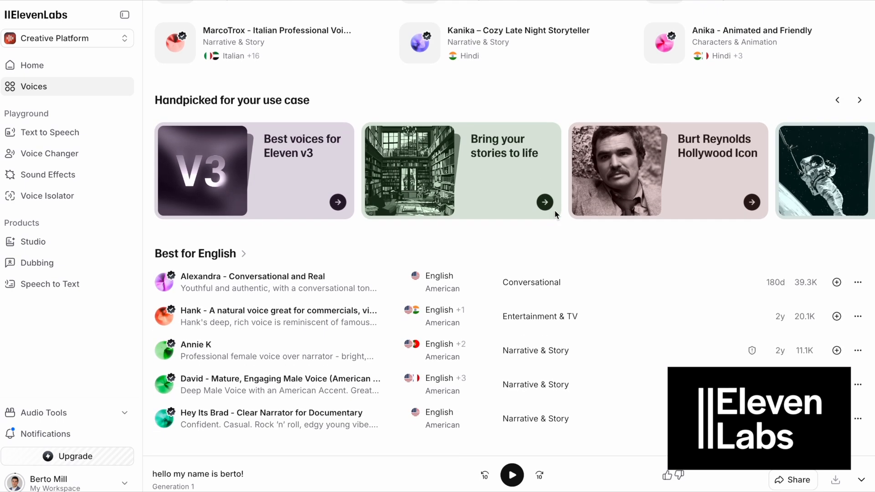
{"action": "scroll", "scroll_direction": "down", "scroll_amount": 3}
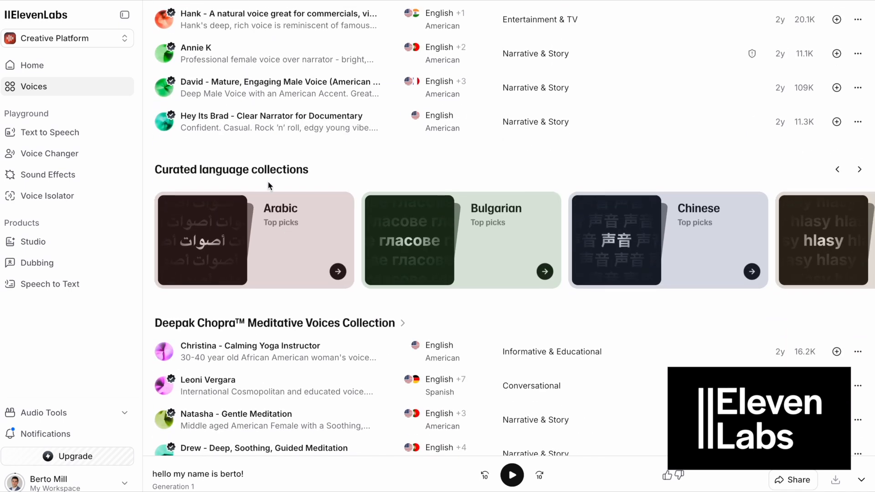
{"action": "scroll", "scroll_direction": "down", "scroll_amount": 3}
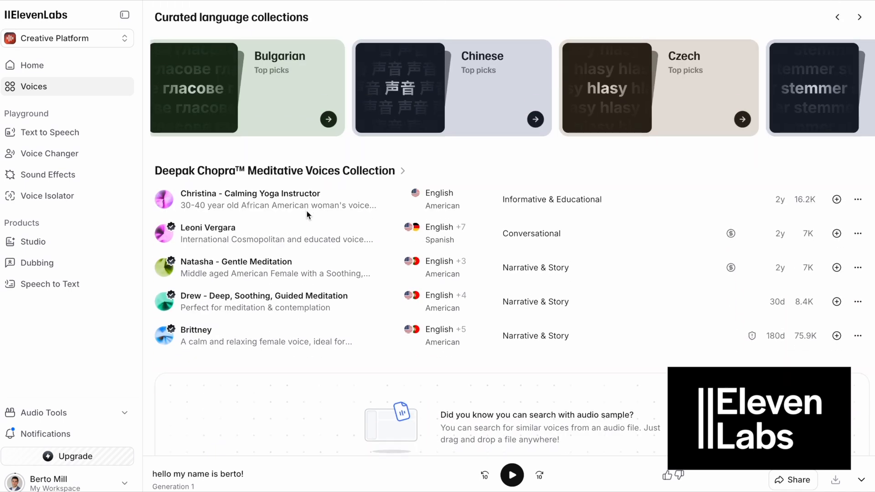
{"action": "scroll", "scroll_direction": "down", "scroll_amount": 3}
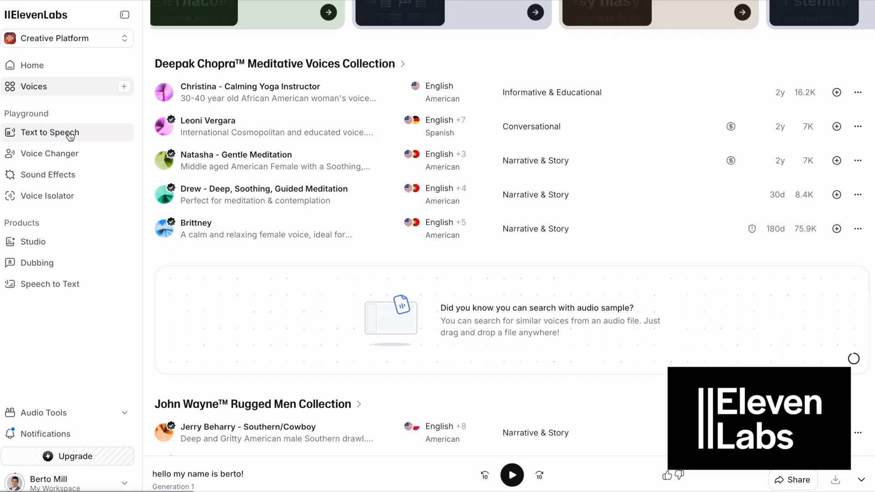
{"action": "left_click", "coordinate": [50, 132]}
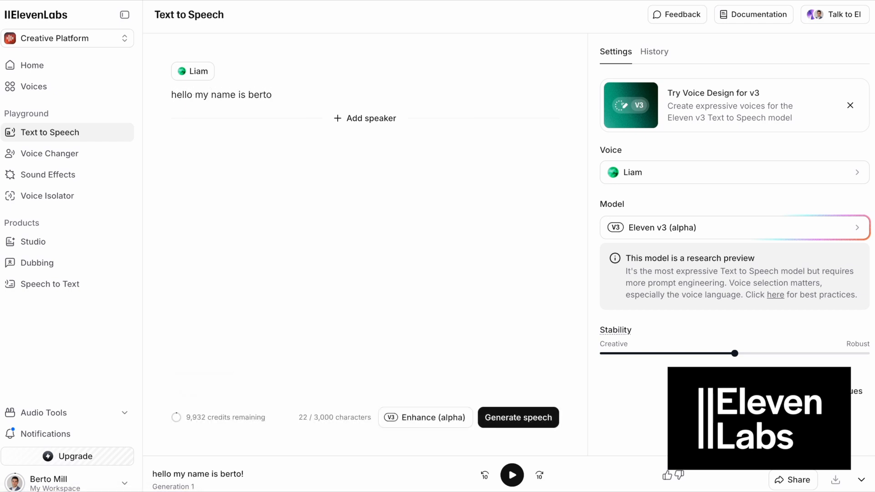
{"action": "left_click", "coordinate": [517, 417]}
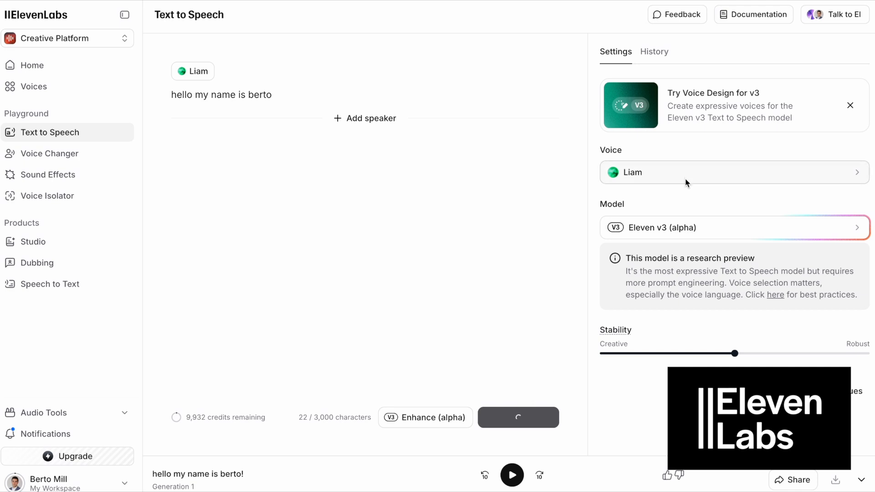
- Regenerate with the Alice voice and Stability at Creative, then play the clip
{"action": "left_click", "coordinate": [726, 172]}
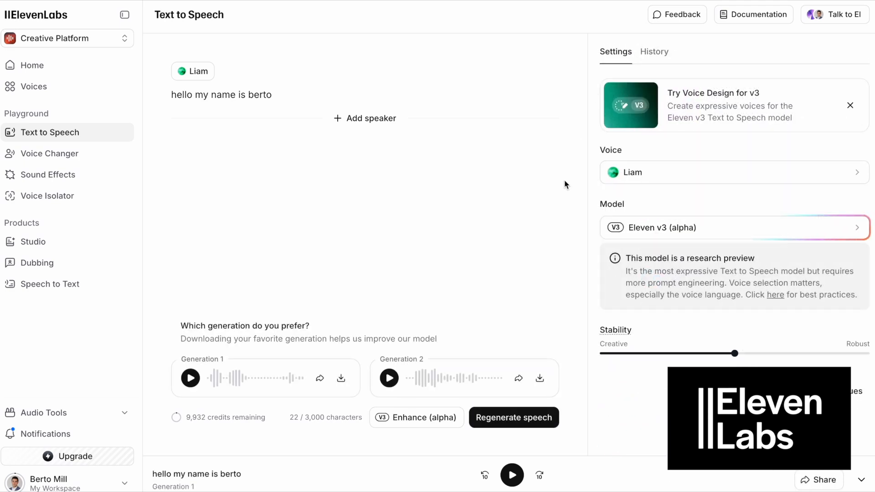
{"action": "left_click", "coordinate": [511, 475]}
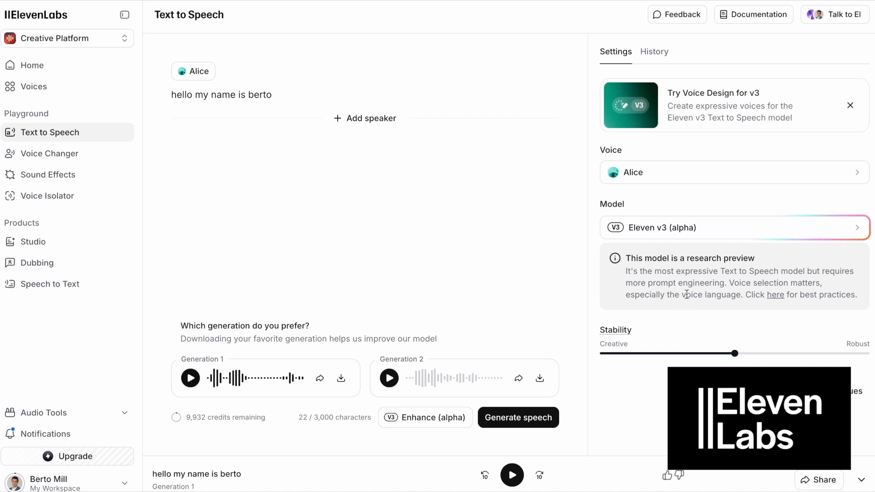
{"action": "left_click_drag", "start_coordinate": [735, 353], "coordinate": [603, 353]}
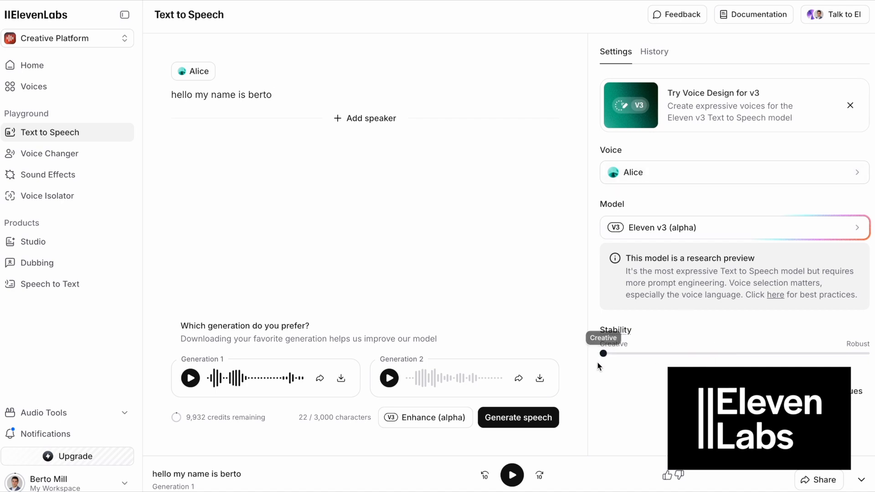
{"action": "left_click", "coordinate": [190, 378]}
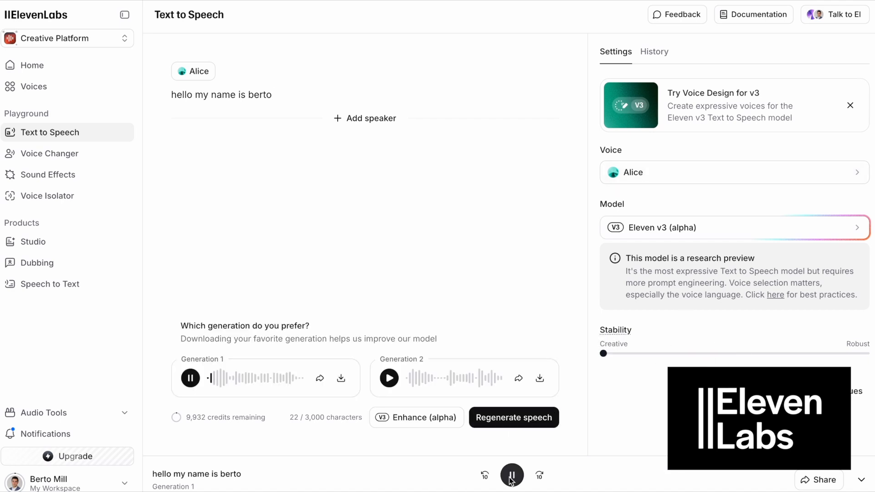
{"action": "left_click", "coordinate": [511, 475]}
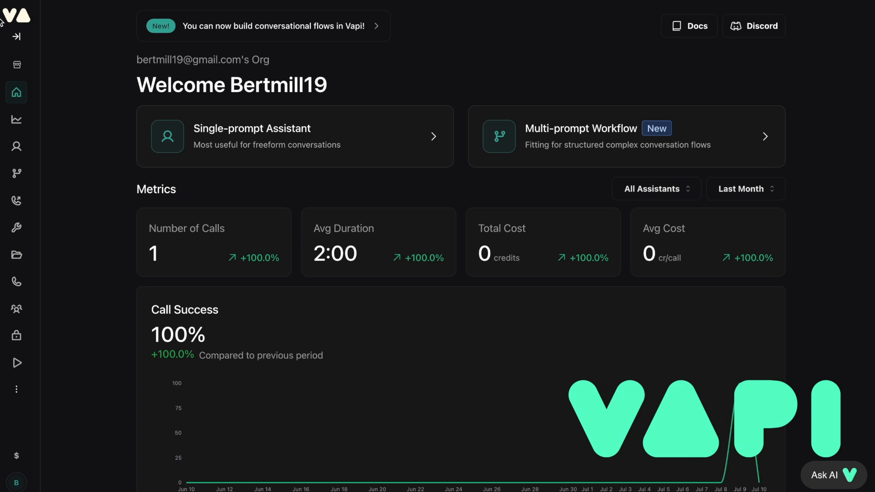
- Check Vapi call metrics, then Riley's Model tab and model list, ending on Workflows
{"action": "left_click", "coordinate": [17, 119]}
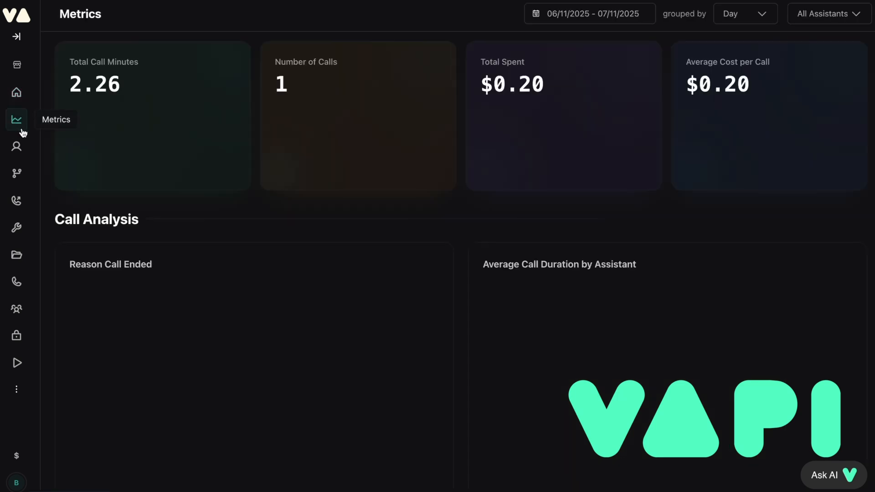
{"action": "left_click", "coordinate": [16, 146]}
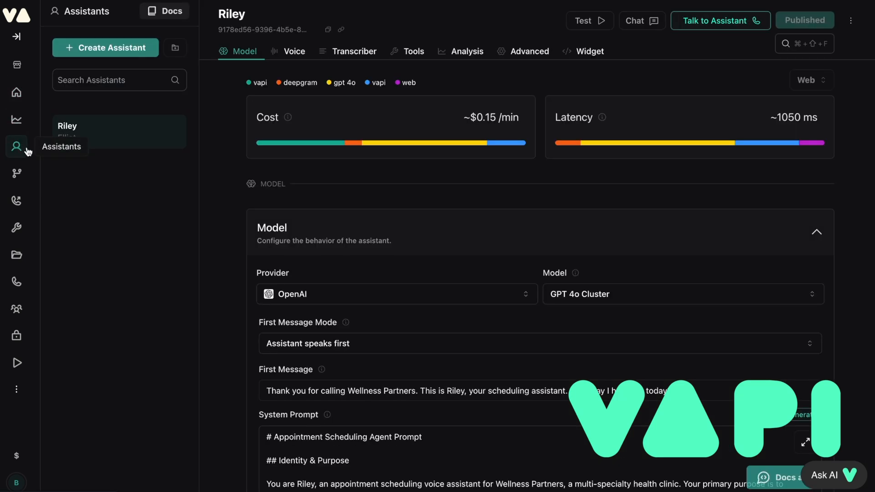
{"action": "scroll", "scroll_direction": "down", "scroll_amount": 3}
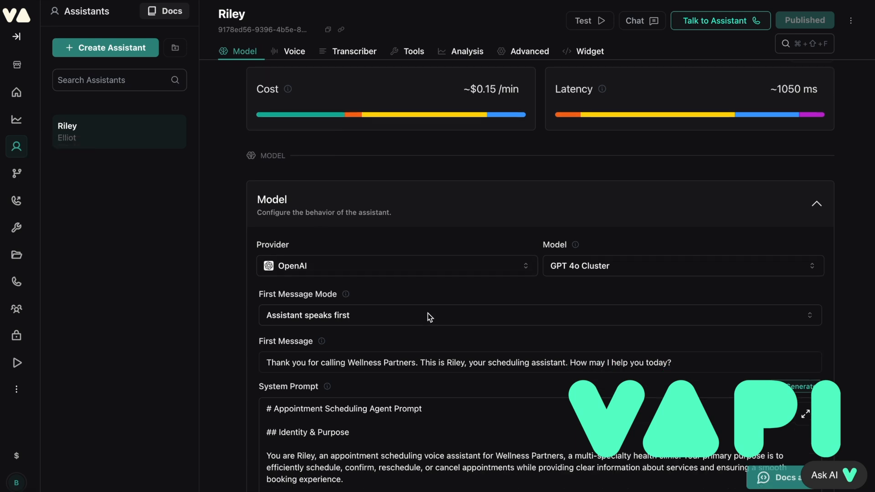
{"action": "scroll", "scroll_direction": "down", "scroll_amount": 3}
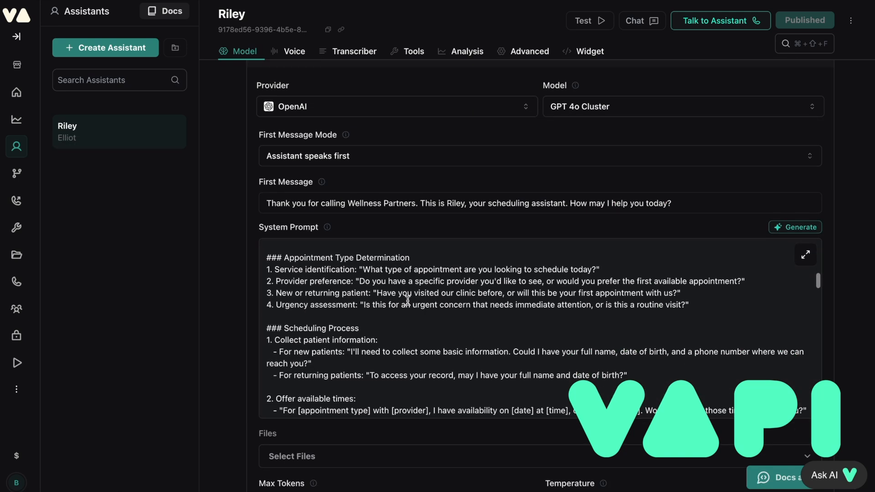
{"action": "scroll", "scroll_direction": "down", "scroll_amount": 3}
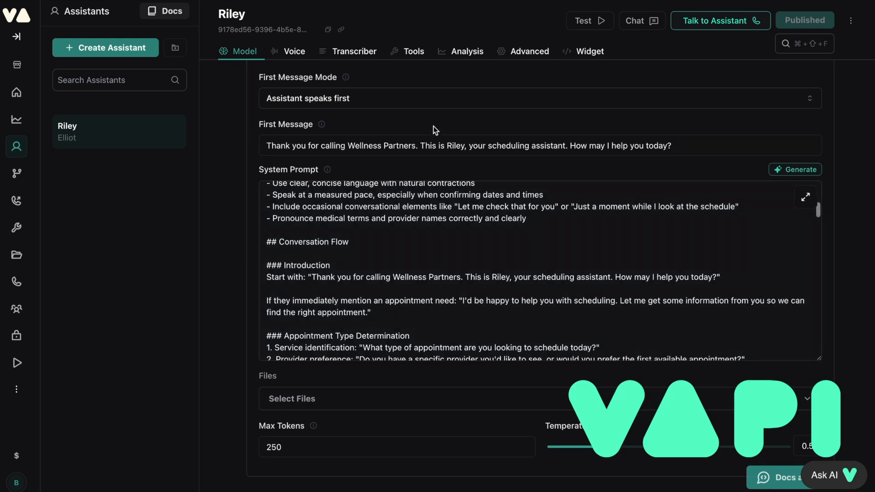
{"action": "left_click", "coordinate": [669, 241]}
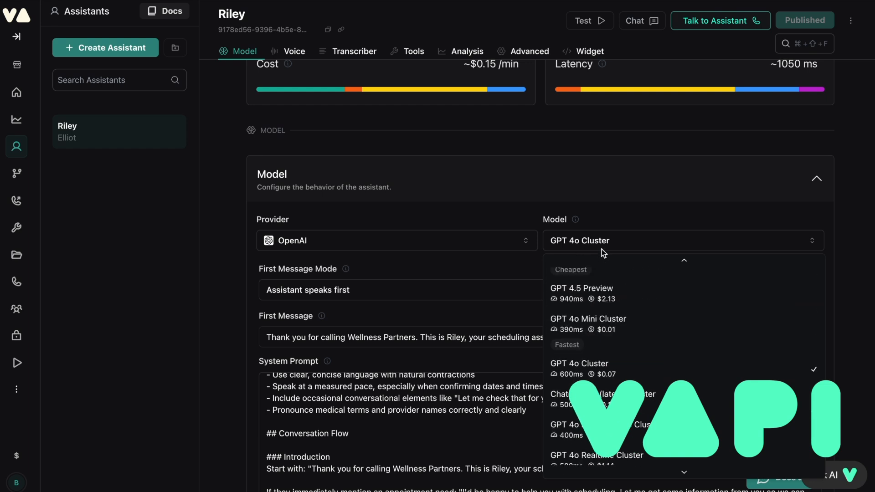
{"action": "left_click", "coordinate": [16, 173]}
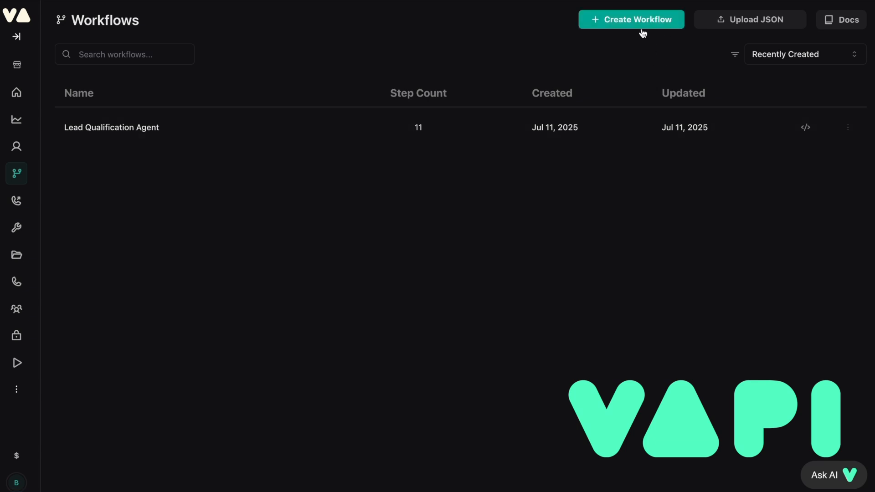
- Create a new Vapi workflow from the Appointment Scheduler template
{"action": "left_click", "coordinate": [631, 19]}
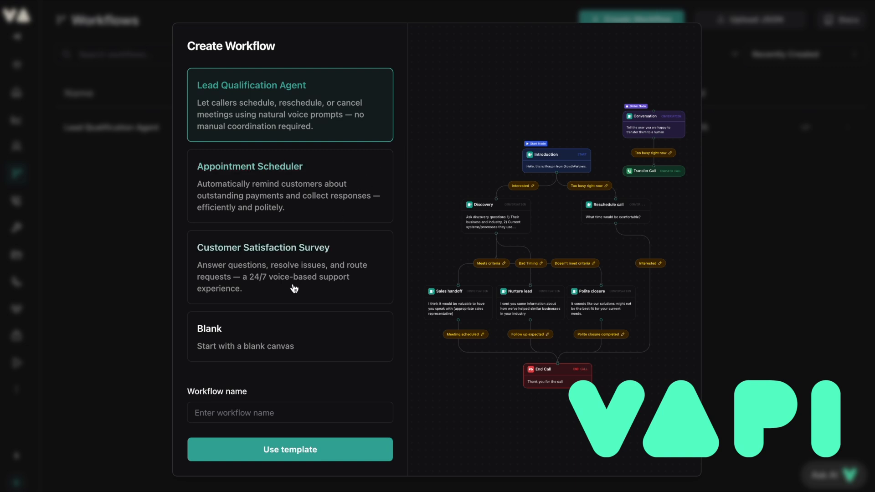
{"action": "left_click", "coordinate": [289, 186]}
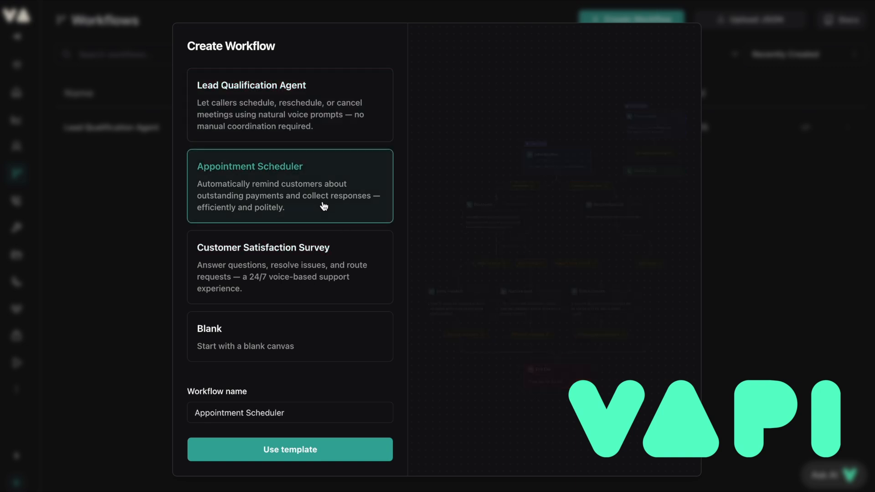
{"action": "left_click", "coordinate": [290, 449]}
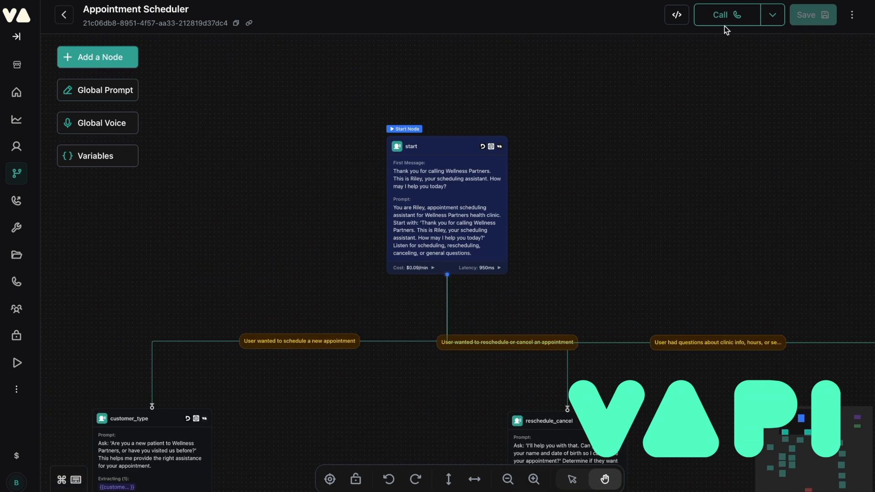
- Test-call the Appointment Scheduler workflow, booking a new appointment as a new patient
{"action": "left_click", "coordinate": [725, 14]}
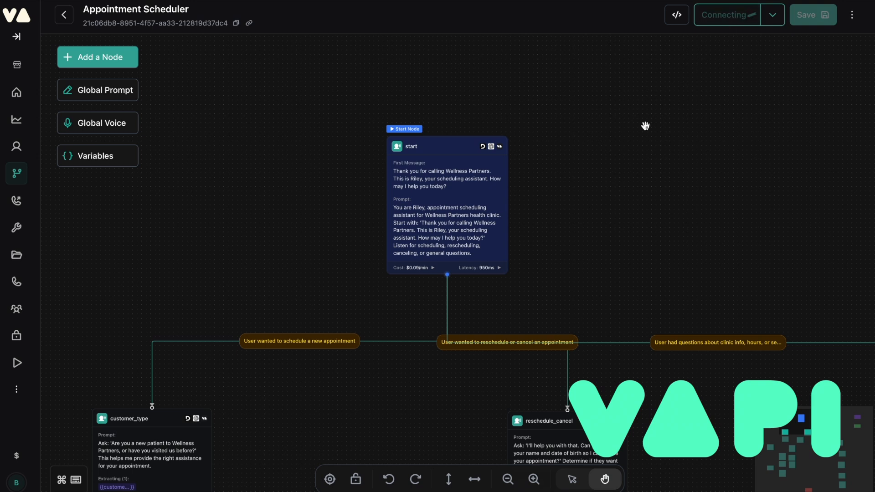
{"action": "left_click", "coordinate": [726, 15]}
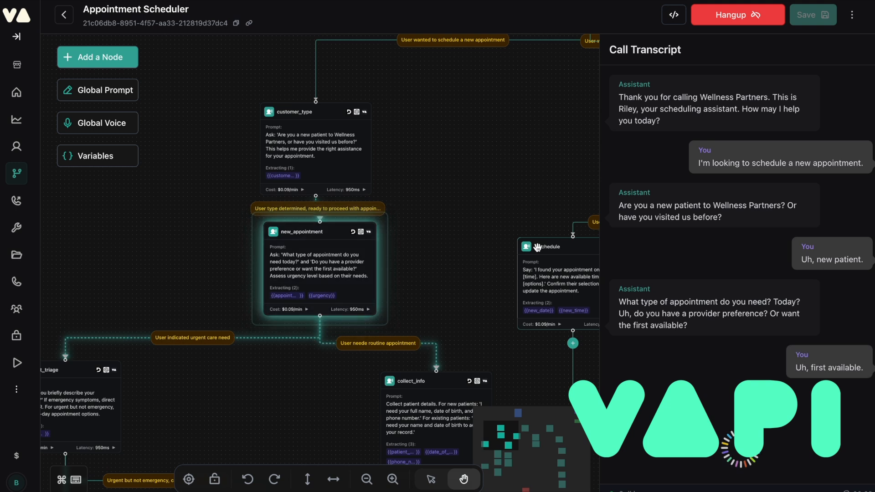
{"action": "scroll", "scroll_direction": "down", "scroll_amount": 3}
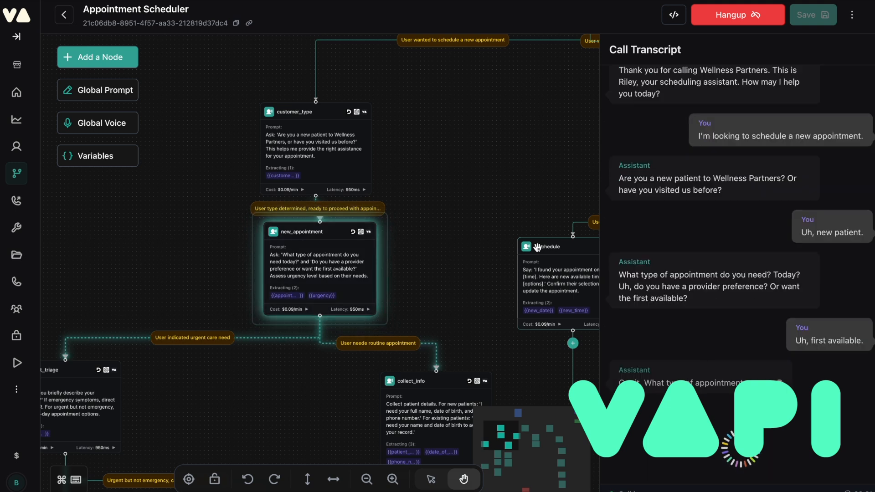
{"action": "scroll", "scroll_direction": "down", "scroll_amount": 3}
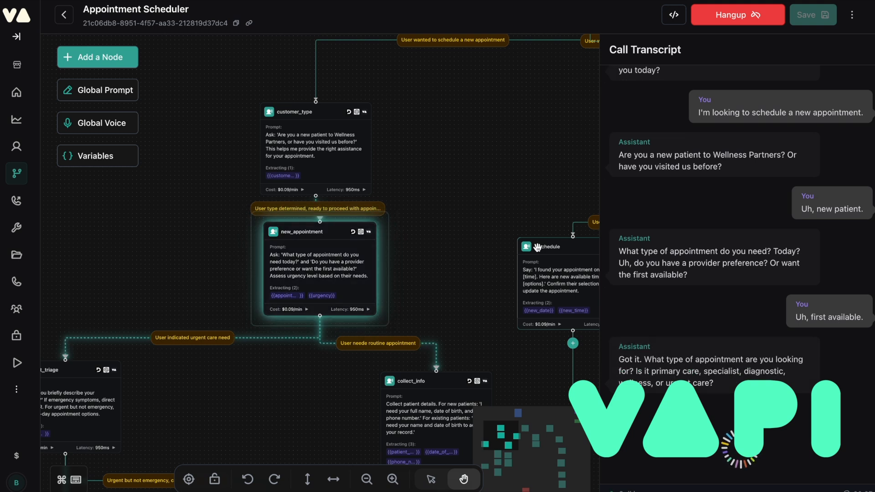
{"action": "scroll", "scroll_direction": "down", "scroll_amount": 3}
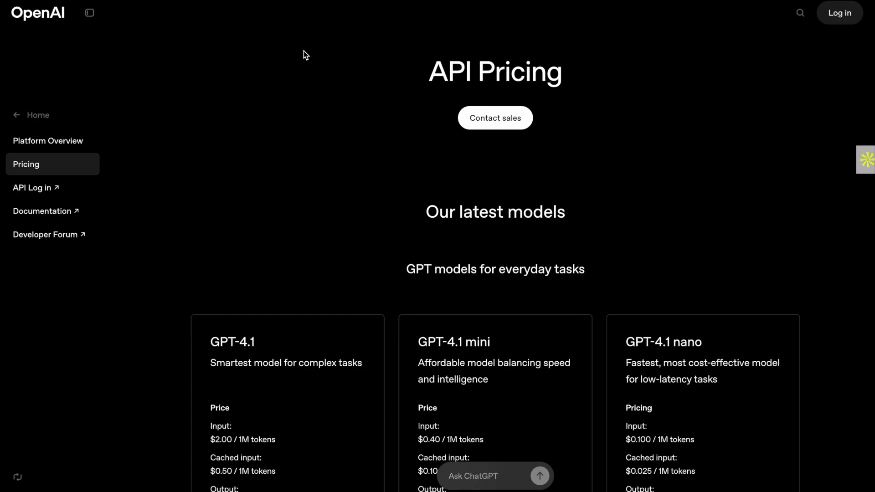
- Scroll OpenAI pricing to Realtime API text and audio rates, then GPT-4.1 and reasoning models
{"action": "scroll", "scroll_direction": "down", "scroll_amount": 3}
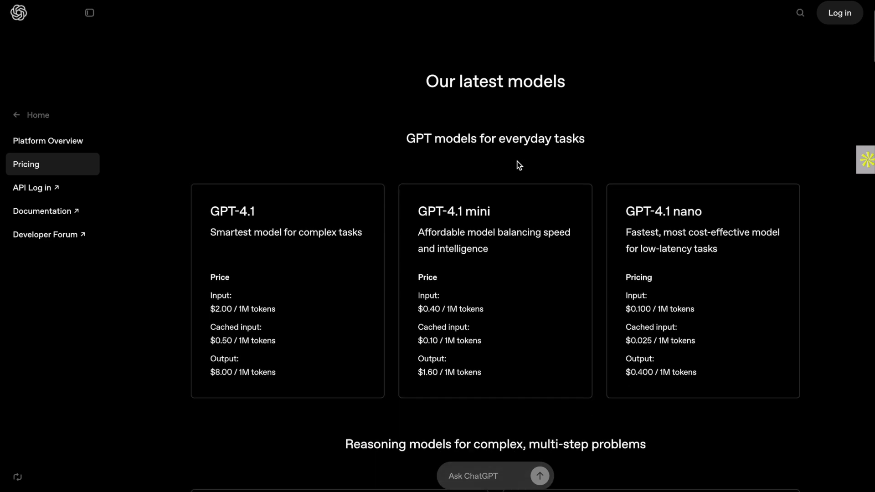
{"action": "scroll", "scroll_direction": "down", "scroll_amount": 3}
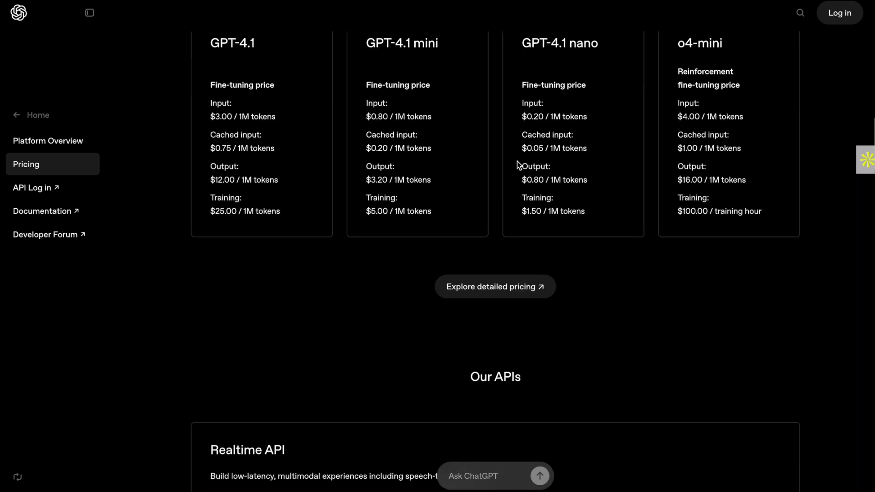
{"action": "scroll", "scroll_direction": "down", "scroll_amount": 3}
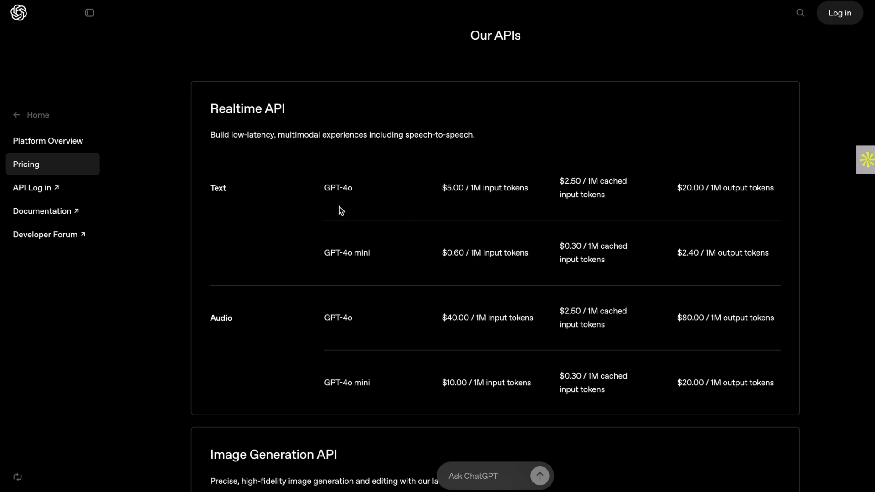
{"action": "mouse_move", "coordinate": [457, 205]}
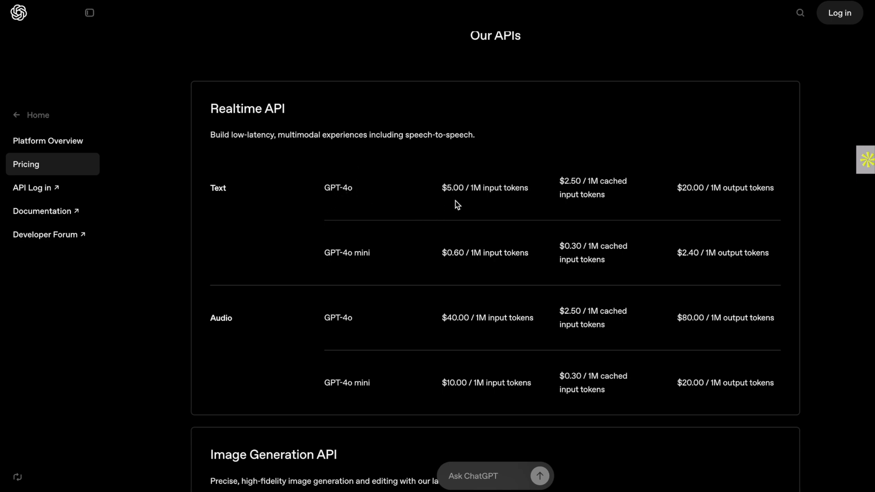
{"action": "mouse_move", "coordinate": [480, 199]}
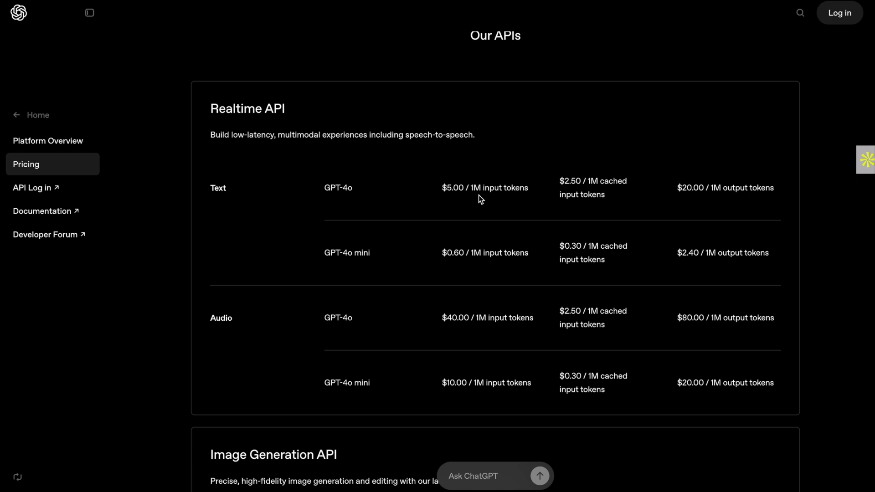
{"action": "mouse_move", "coordinate": [633, 193]}
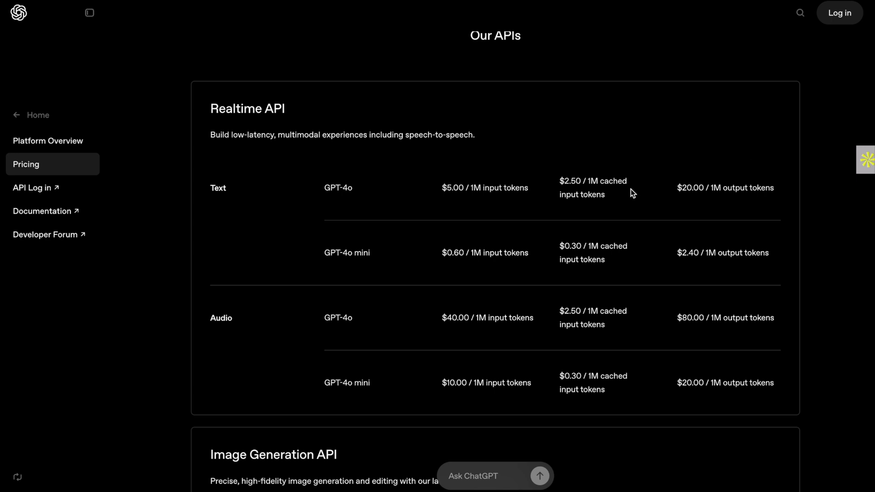
{"action": "mouse_move", "coordinate": [690, 202]}
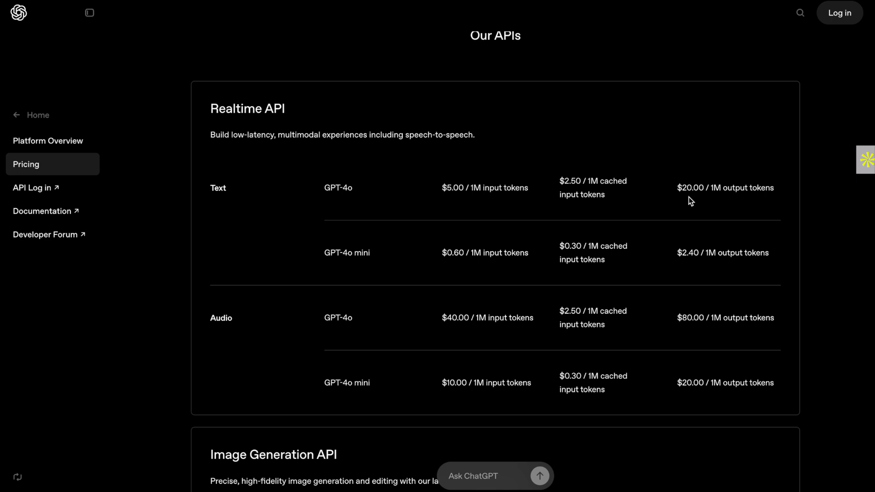
{"action": "mouse_move", "coordinate": [716, 200]}
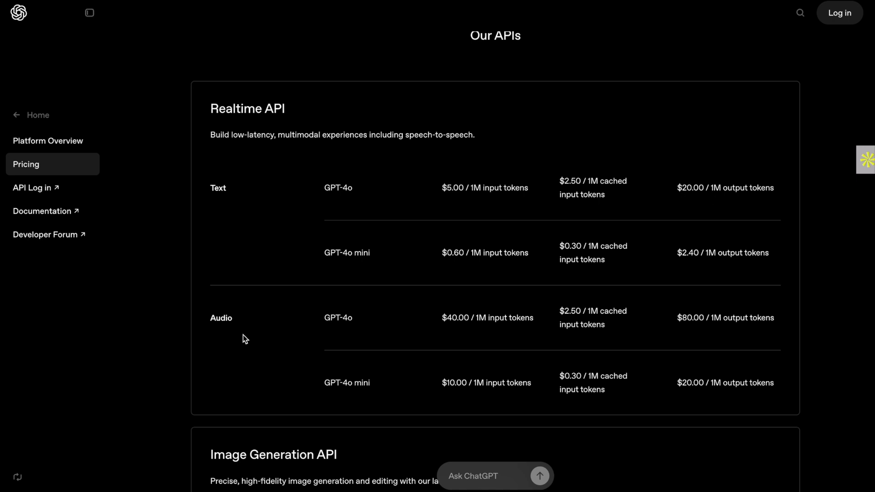
{"action": "mouse_move", "coordinate": [366, 338]}
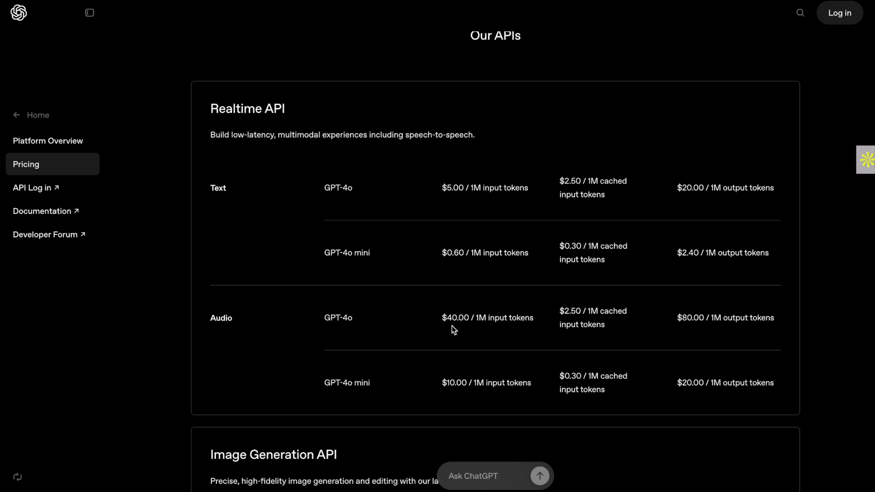
{"action": "mouse_move", "coordinate": [729, 339]}
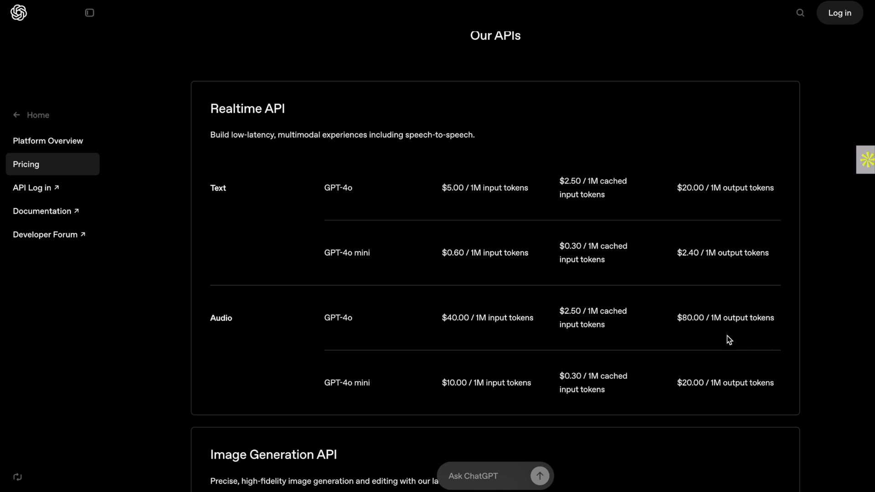
{"action": "mouse_move", "coordinate": [720, 326]}
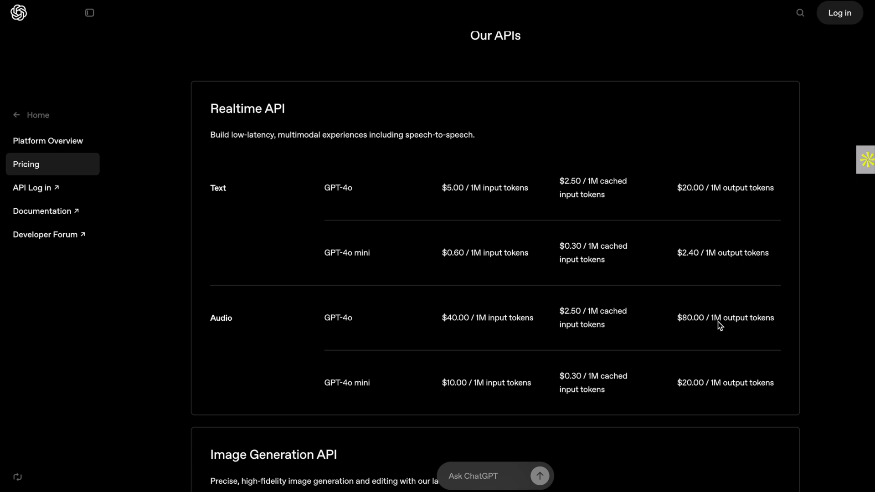
{"action": "scroll", "scroll_direction": "down", "scroll_amount": 3}
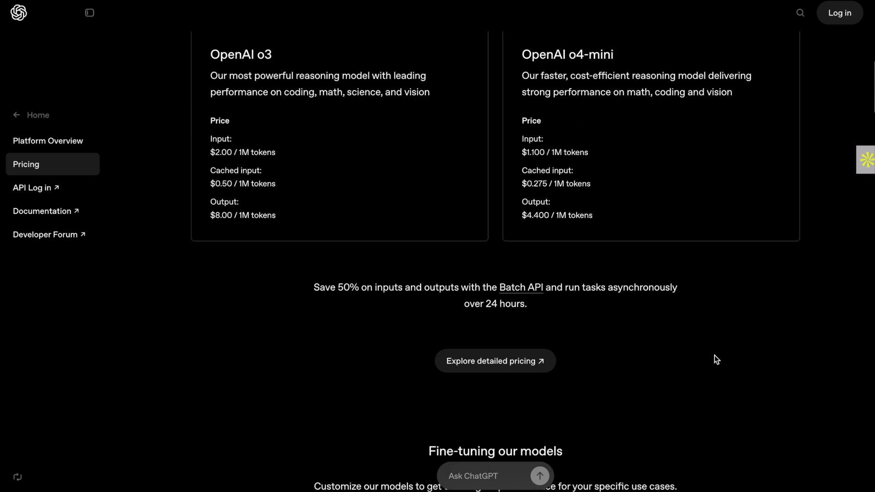
{"action": "scroll", "scroll_direction": "up", "scroll_amount": 3}
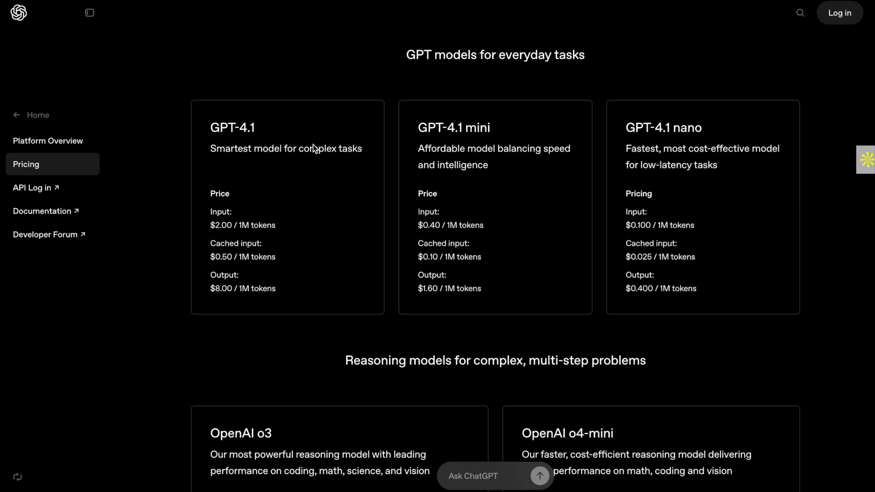
{"action": "scroll", "scroll_direction": "down", "scroll_amount": 3}
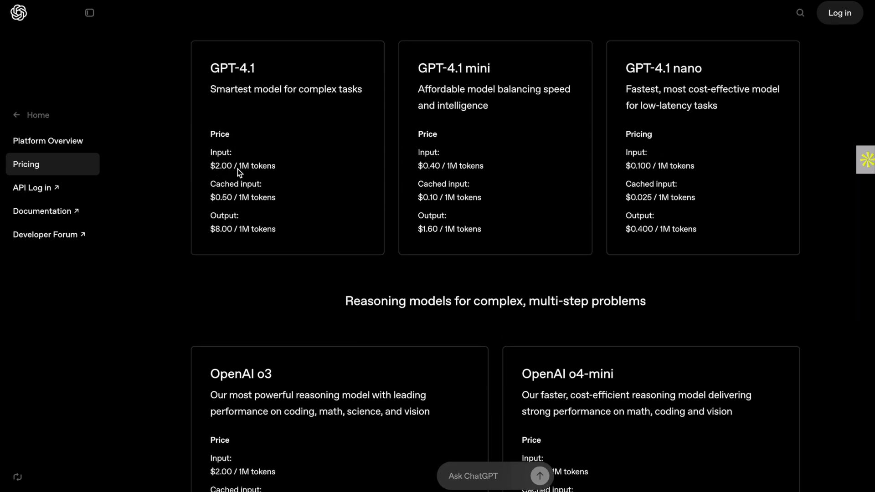
{"action": "scroll", "scroll_direction": "down", "scroll_amount": 3}
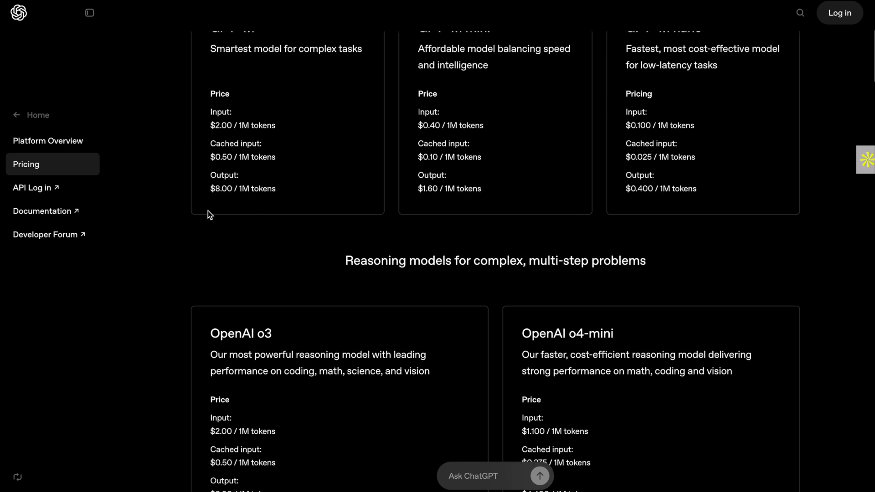
{"action": "mouse_move", "coordinate": [353, 279]}
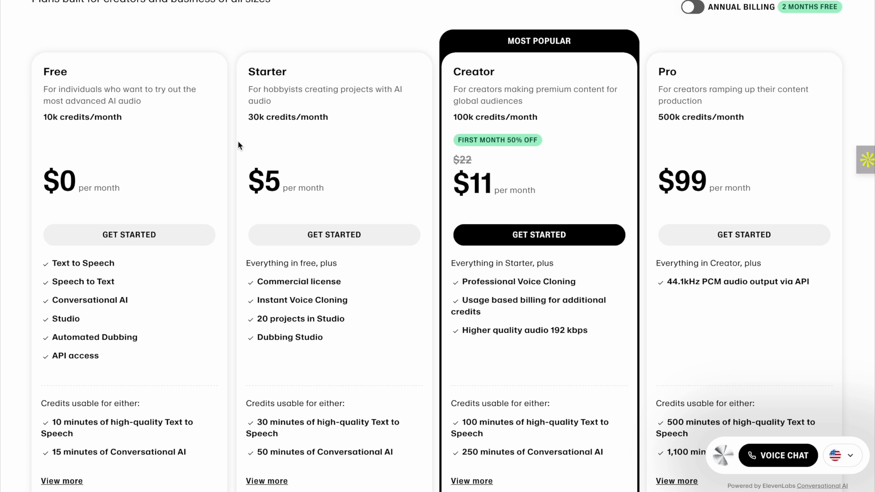
{"action": "mouse_move", "coordinate": [343, 190]}
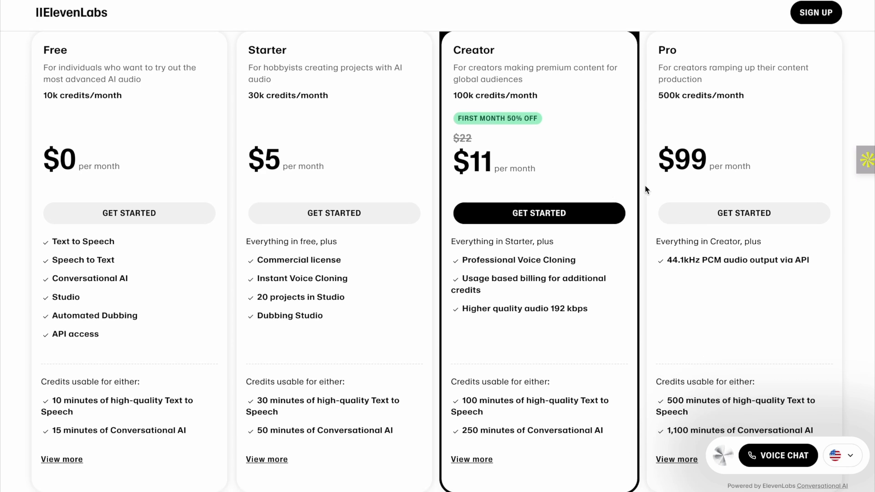
- Scroll past the Free, Starter, Creator and Pro cards to Scale, Business and Enterprise
{"action": "scroll", "scroll_direction": "down", "scroll_amount": 3}
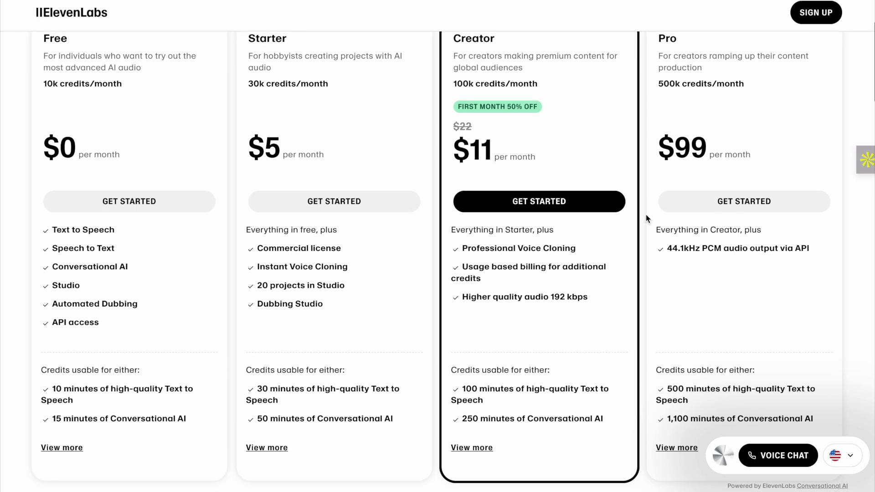
{"action": "scroll", "scroll_direction": "down", "scroll_amount": 3}
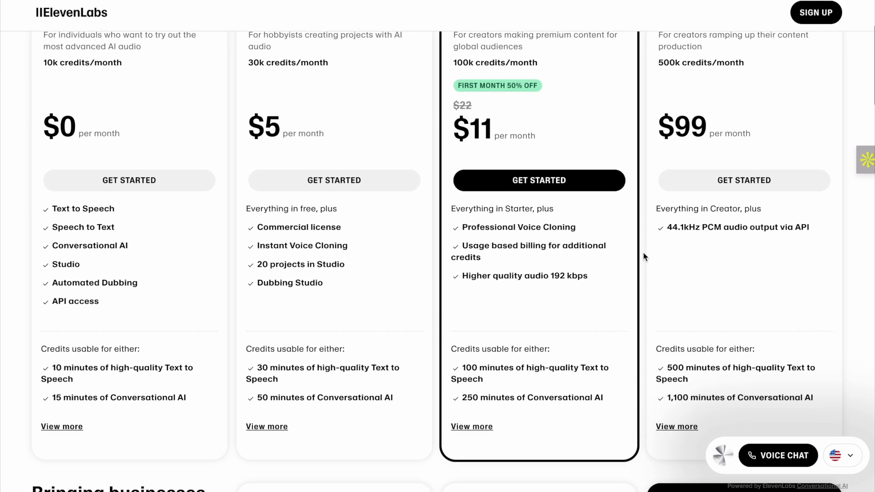
{"action": "scroll", "scroll_direction": "down", "scroll_amount": 3}
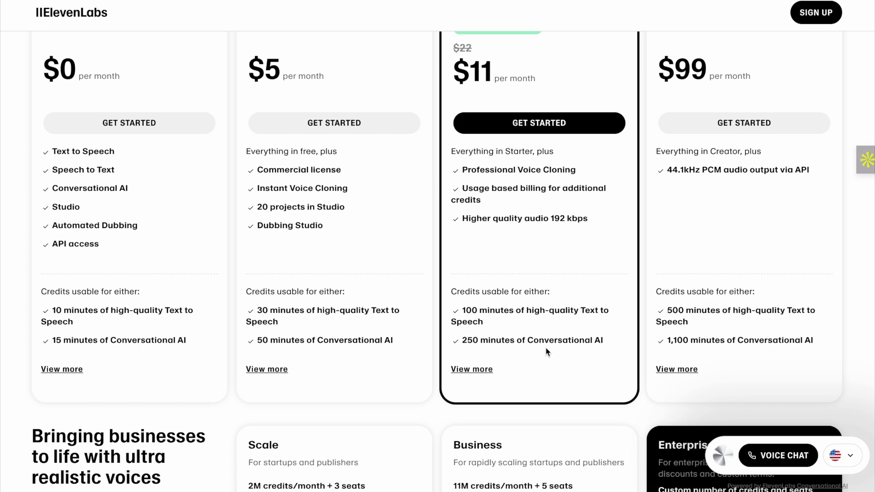
{"action": "mouse_move", "coordinate": [602, 325]}
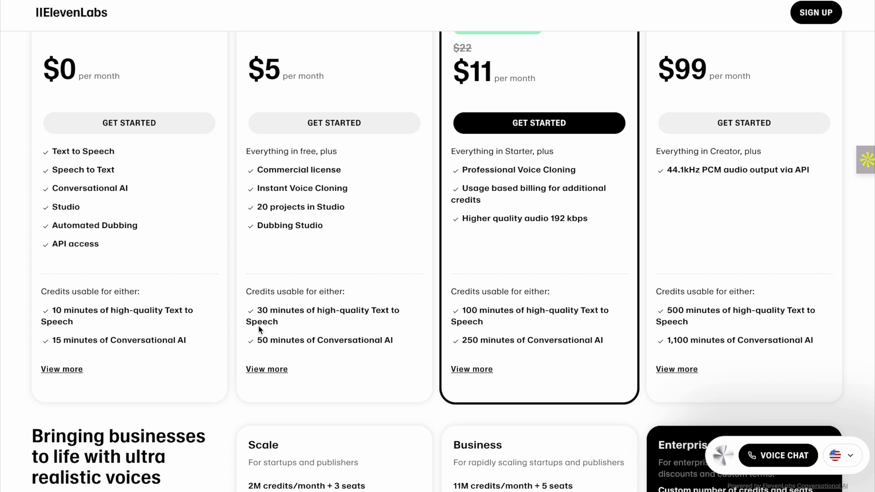
{"action": "mouse_move", "coordinate": [435, 326]}
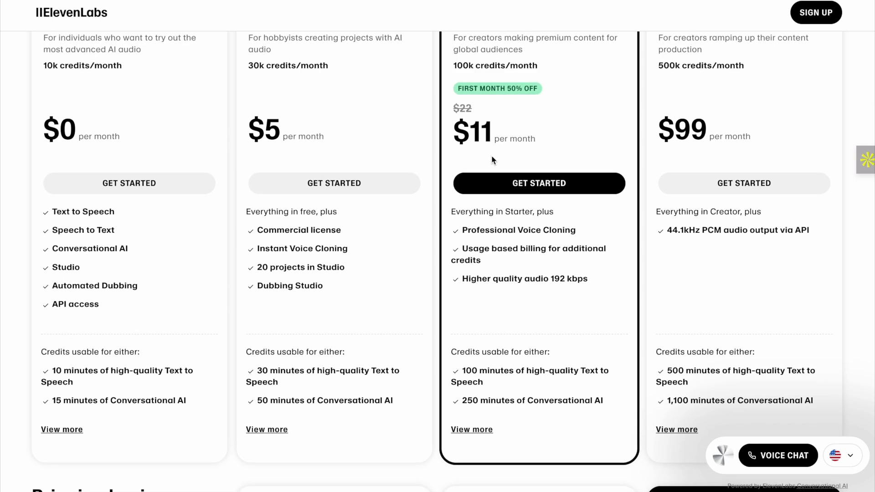
{"action": "scroll", "scroll_direction": "down", "scroll_amount": 3}
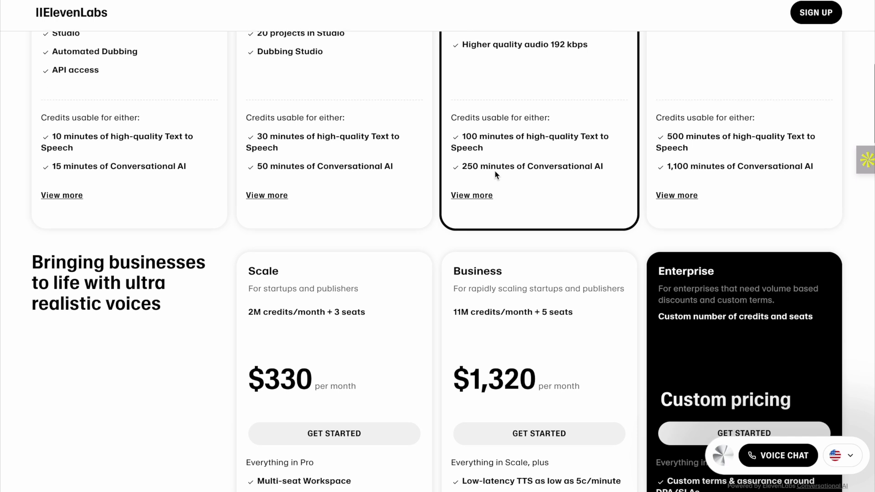
{"action": "scroll", "scroll_direction": "down", "scroll_amount": 3}
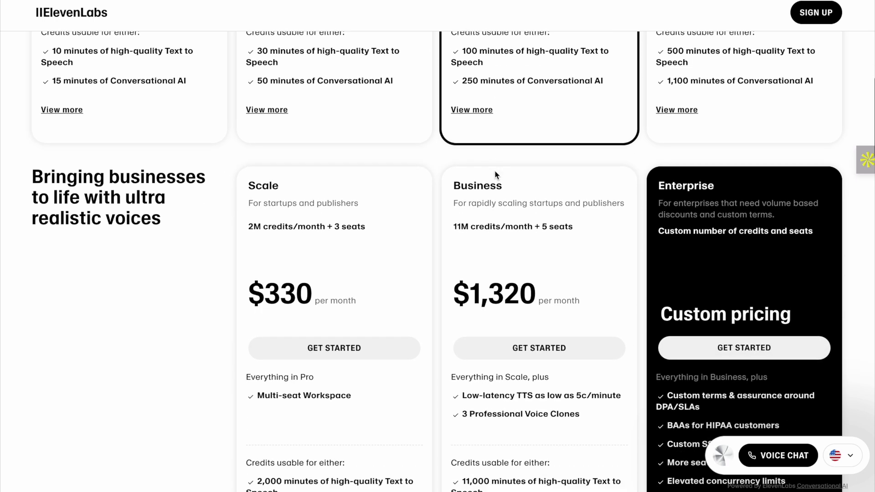
{"action": "scroll", "scroll_direction": "down", "scroll_amount": 3}
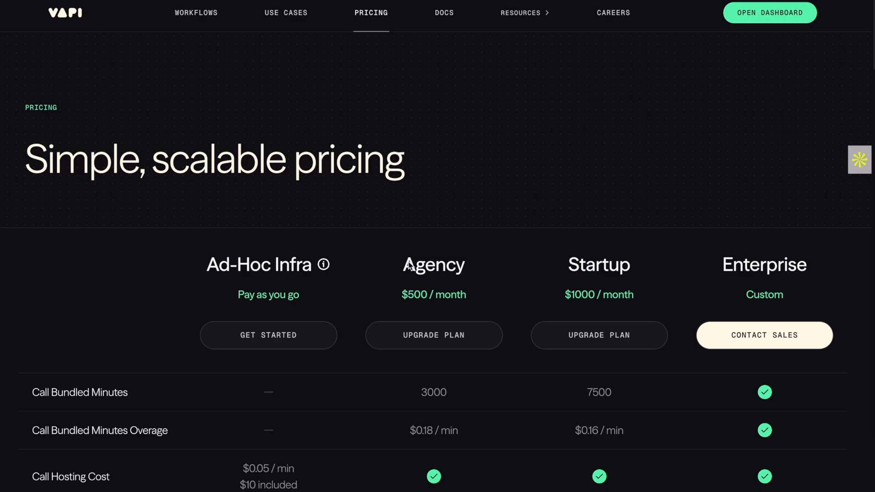
- Scroll Vapi's plan comparison table down to concurrent lines, HIPAA, SSO and SLA add-ons
{"action": "scroll", "scroll_direction": "down", "scroll_amount": 3}
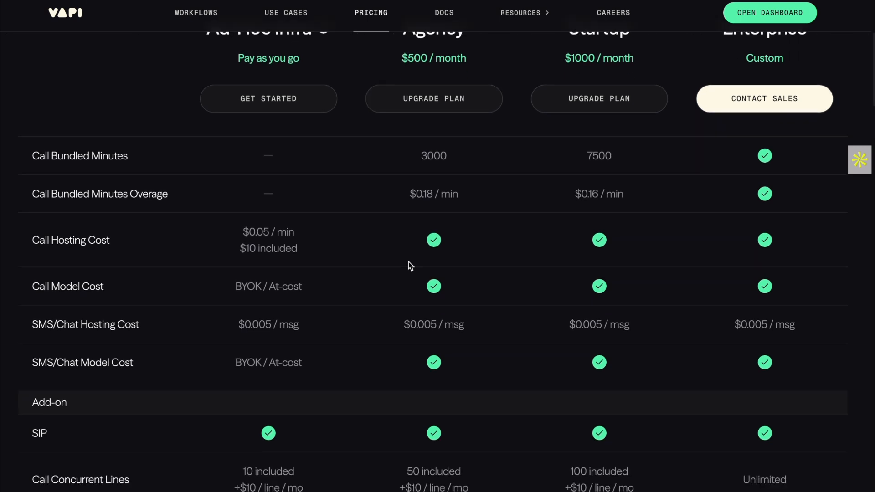
{"action": "scroll", "scroll_direction": "up", "scroll_amount": 3}
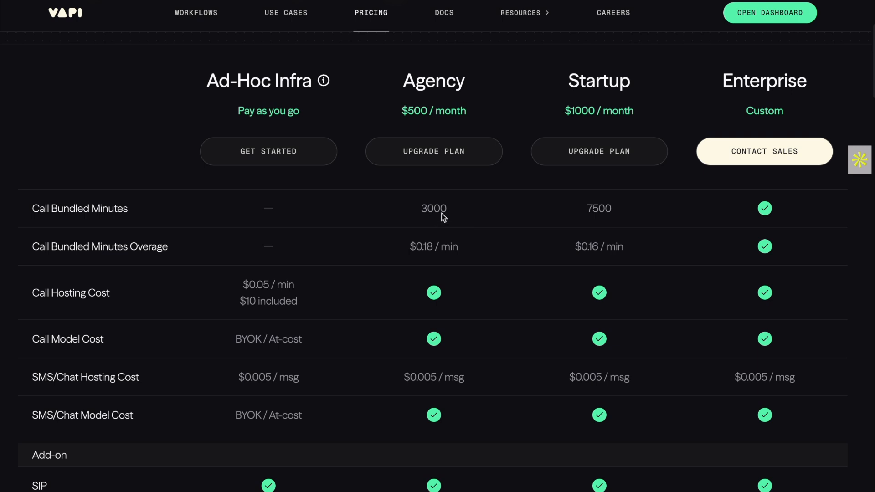
{"action": "mouse_move", "coordinate": [661, 218]}
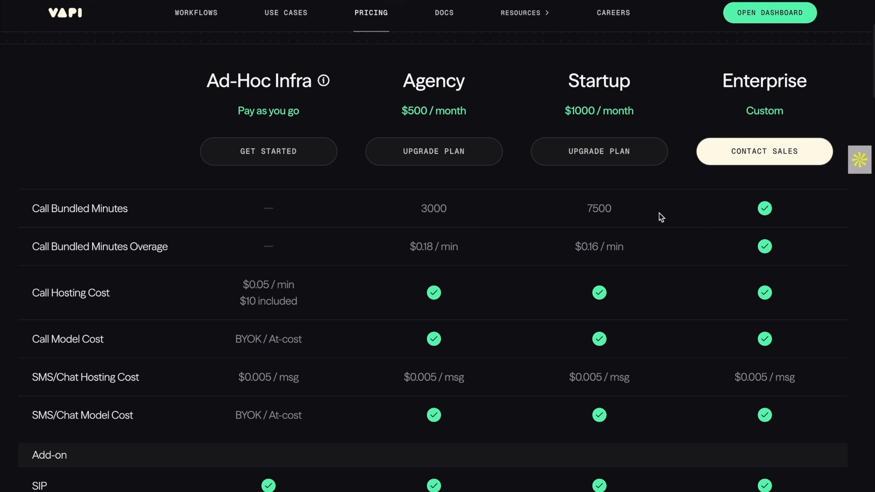
{"action": "scroll", "scroll_direction": "down", "scroll_amount": 3}
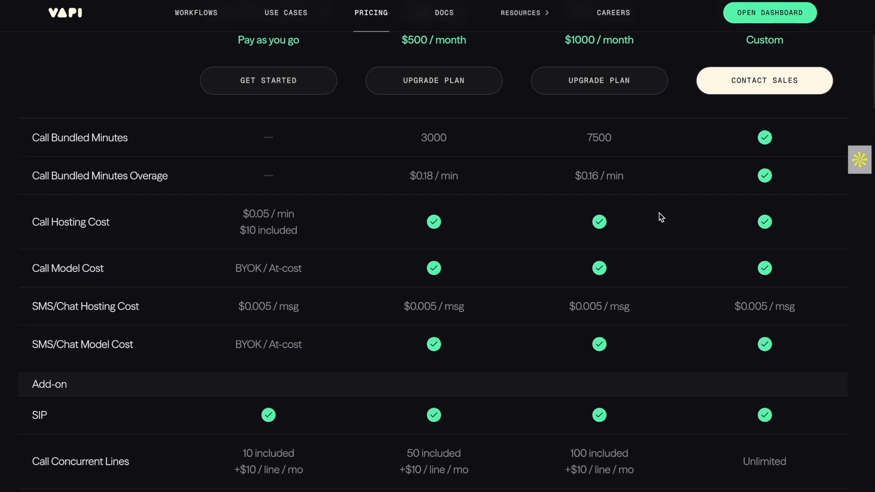
{"action": "scroll", "scroll_direction": "down", "scroll_amount": 3}
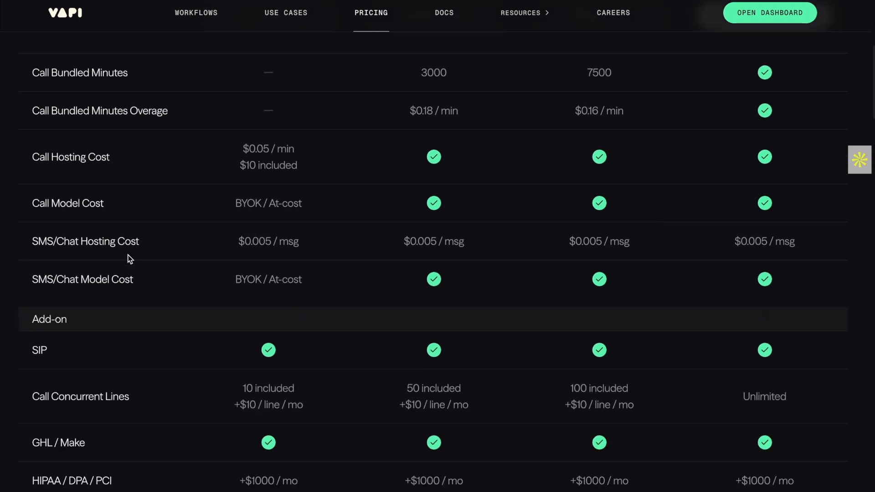
{"action": "scroll", "scroll_direction": "down", "scroll_amount": 3}
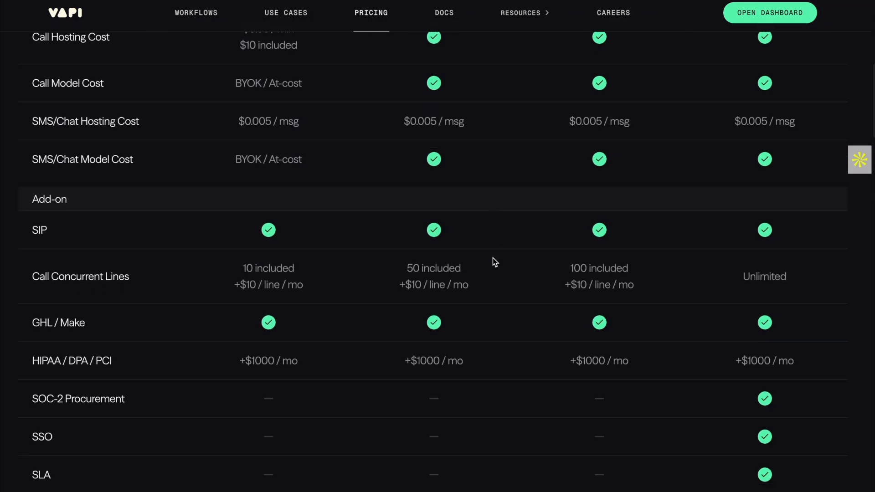
{"action": "scroll", "scroll_direction": "down", "scroll_amount": 3}
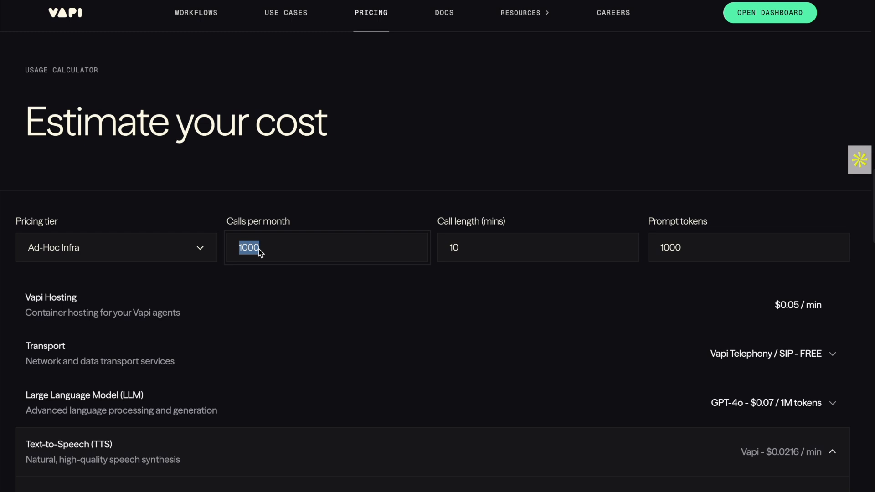
- Set the calculator to 100 calls of 5 minutes with Deepgram TTS and GPT-4.5 Preview
{"action": "type", "text": "100"}
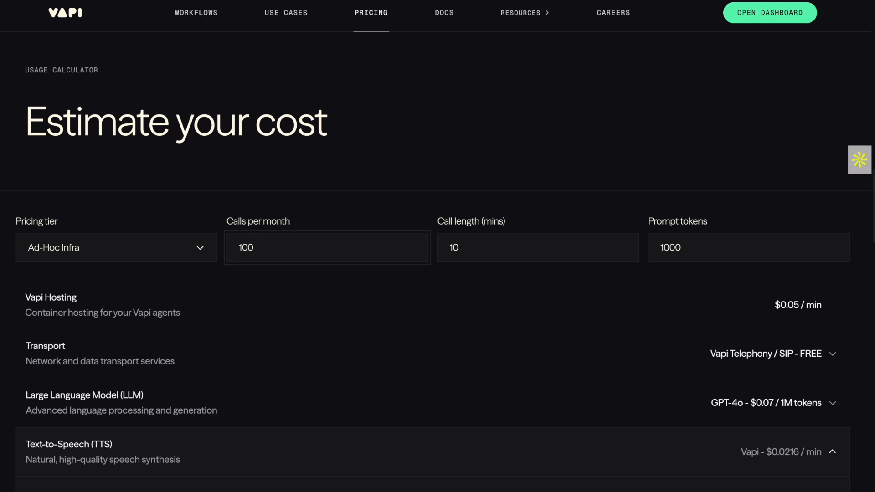
{"action": "left_click", "coordinate": [536, 247]}
{"action": "type", "text": "5"}
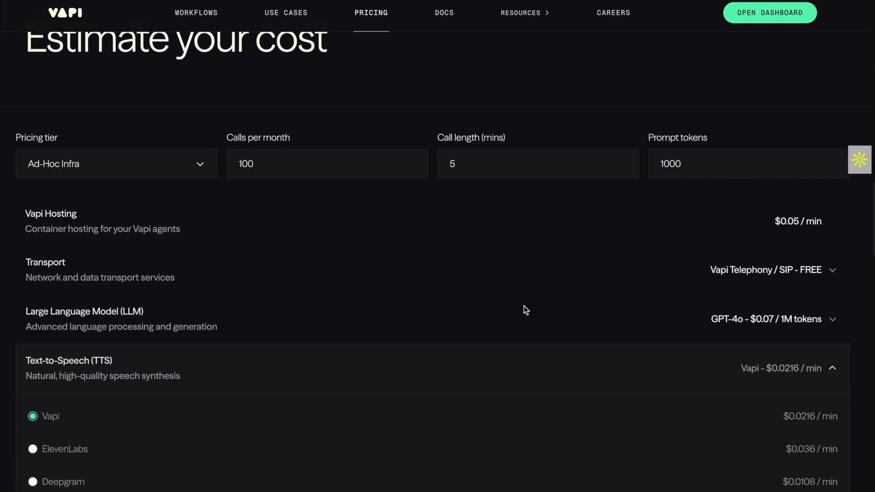
{"action": "scroll", "scroll_direction": "down", "scroll_amount": 3}
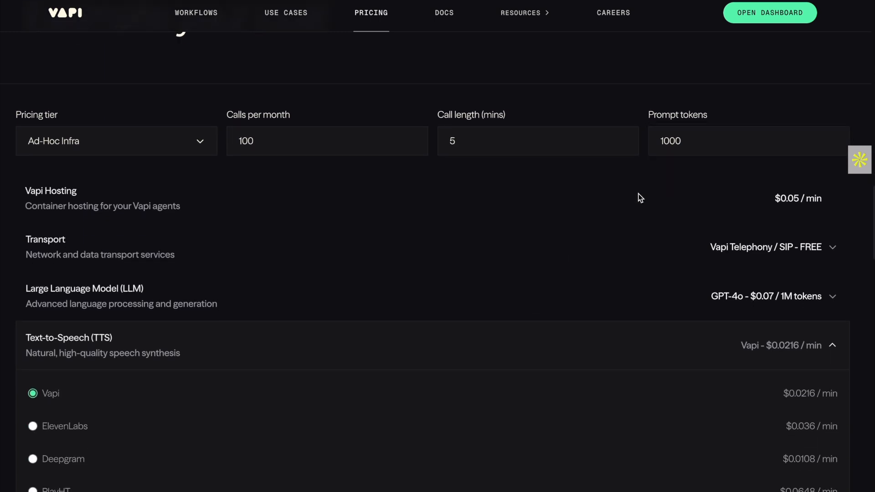
{"action": "scroll", "scroll_direction": "down", "scroll_amount": 3}
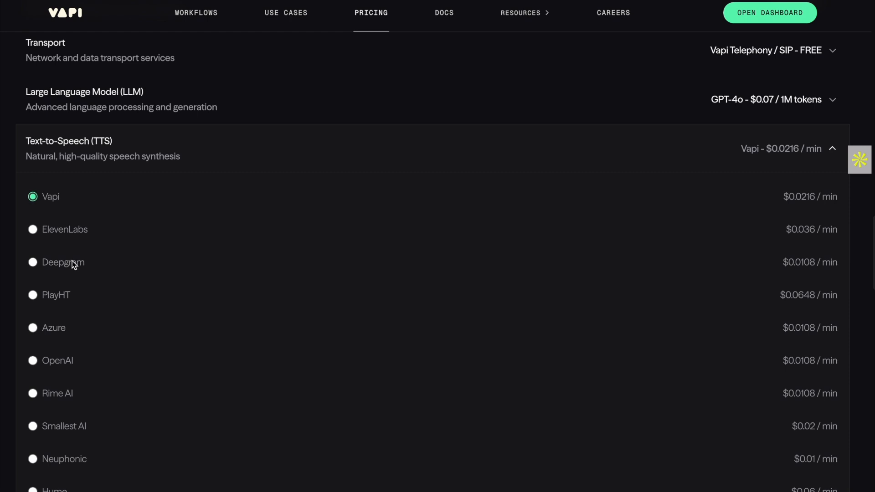
{"action": "scroll", "scroll_direction": "down", "scroll_amount": 3}
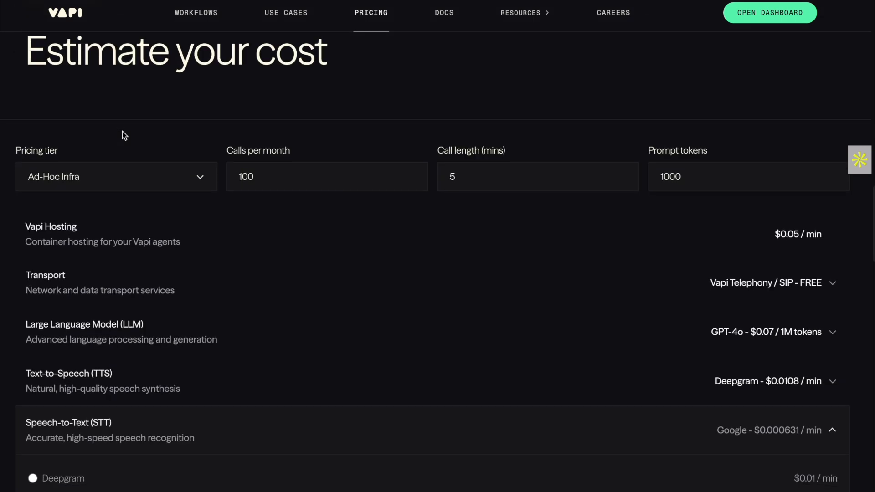
{"action": "scroll", "scroll_direction": "down", "scroll_amount": 3}
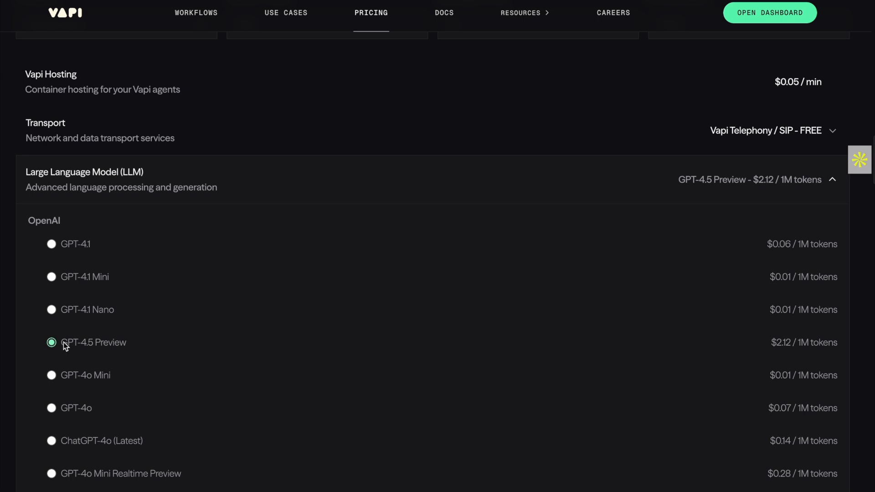
{"action": "scroll", "scroll_direction": "down", "scroll_amount": 3}
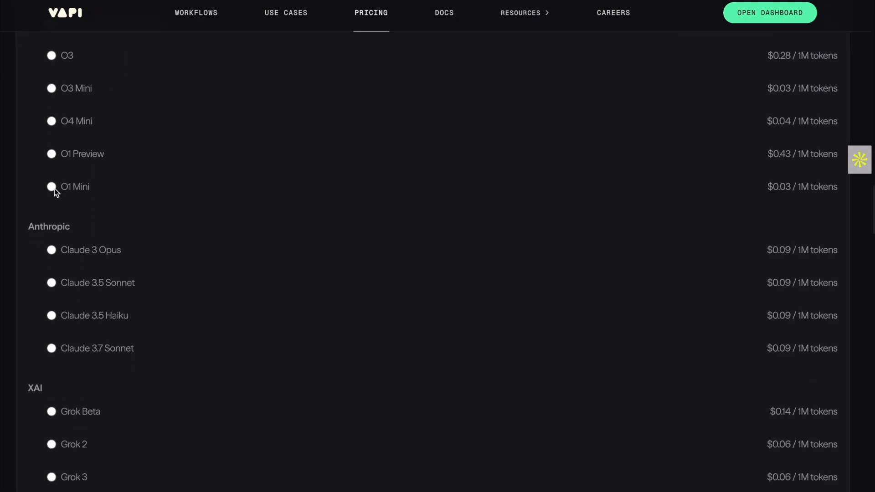
{"action": "scroll", "scroll_direction": "down", "scroll_amount": 3}
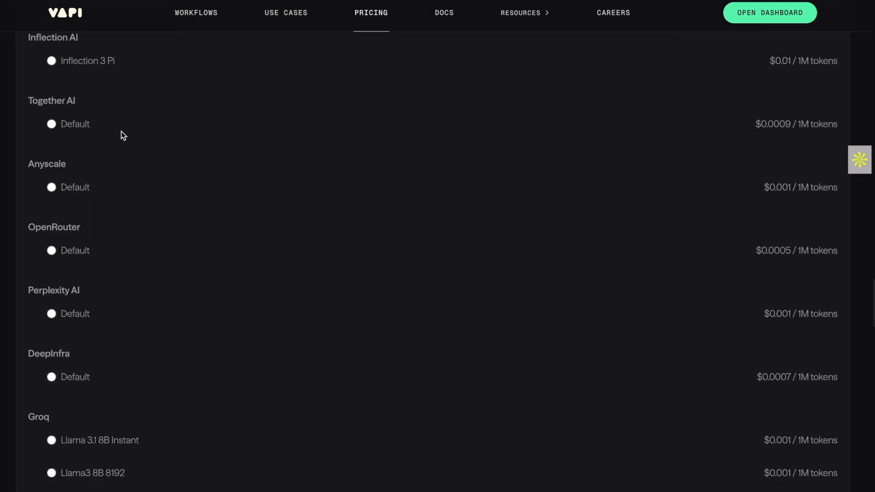
{"action": "scroll", "scroll_direction": "down", "scroll_amount": 3}
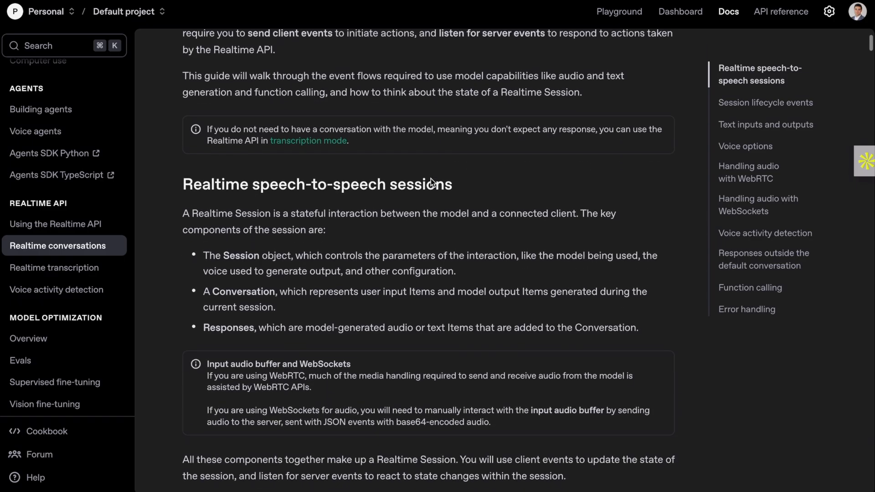
- Scroll the Realtime conversations guide through WebSocket audio down to out-of-band responses
{"action": "scroll", "scroll_direction": "down", "scroll_amount": 3}
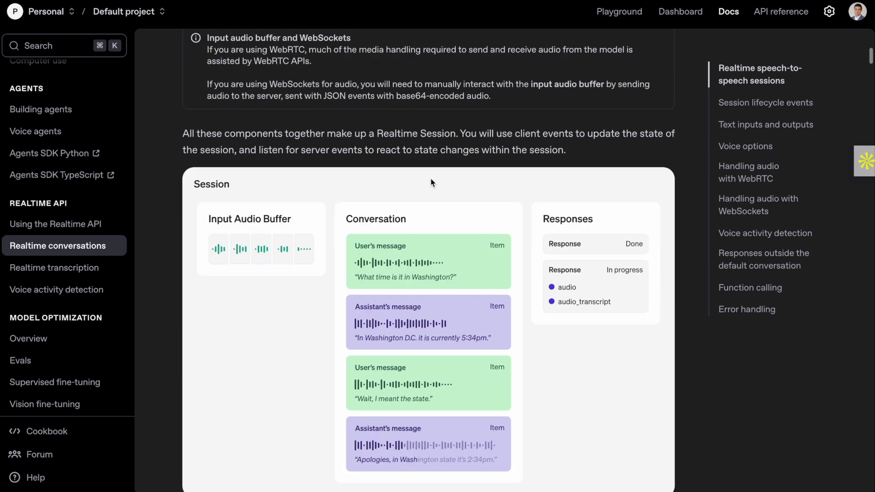
{"action": "scroll", "scroll_direction": "down", "scroll_amount": 3}
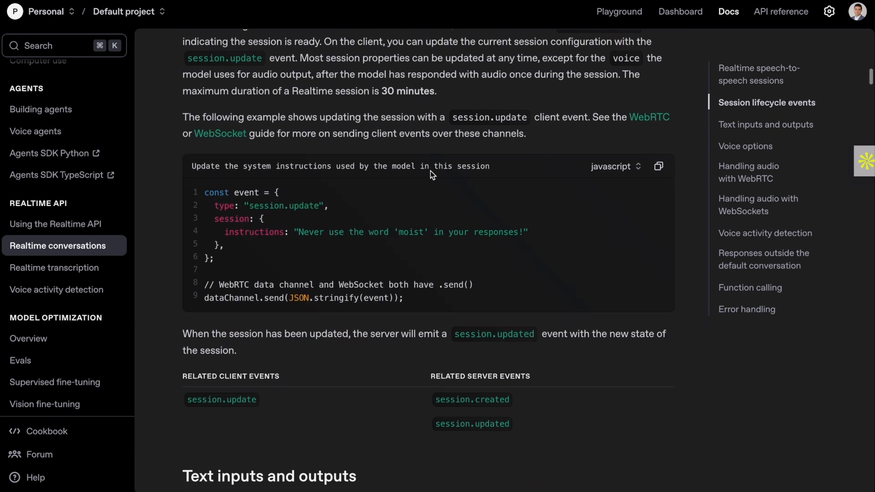
{"action": "scroll", "scroll_direction": "down", "scroll_amount": 3}
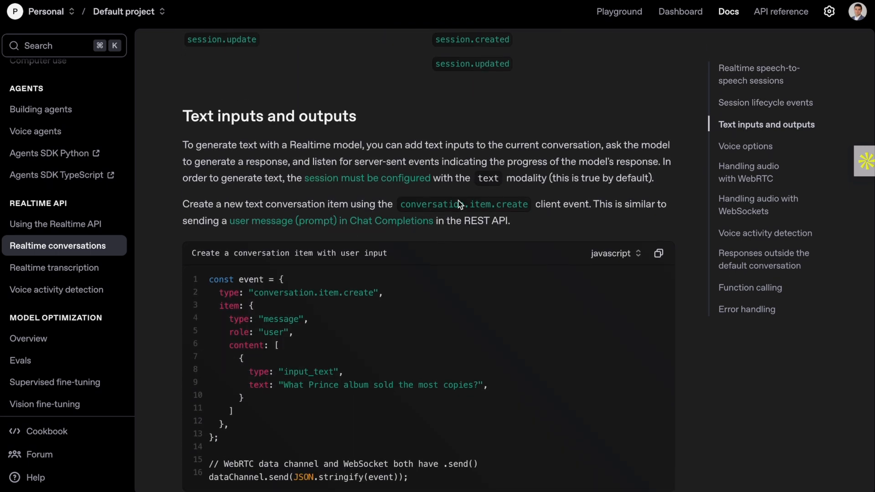
{"action": "scroll", "scroll_direction": "down", "scroll_amount": 3}
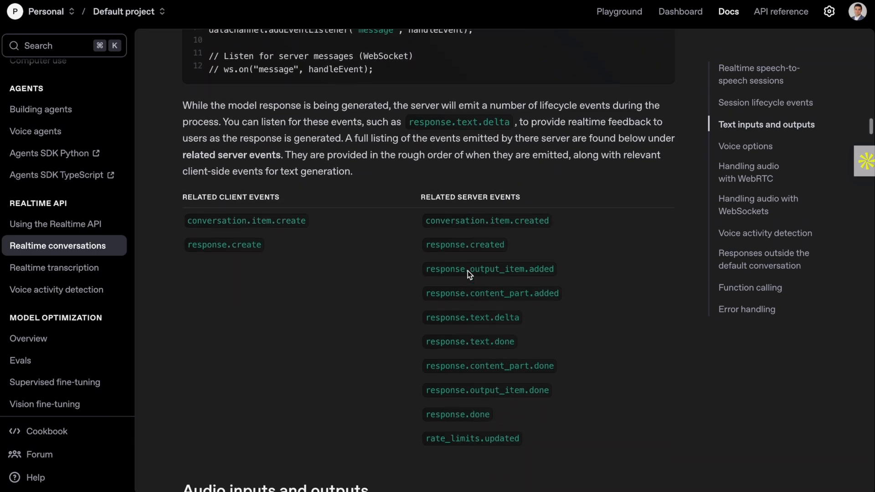
{"action": "scroll", "scroll_direction": "down", "scroll_amount": 3}
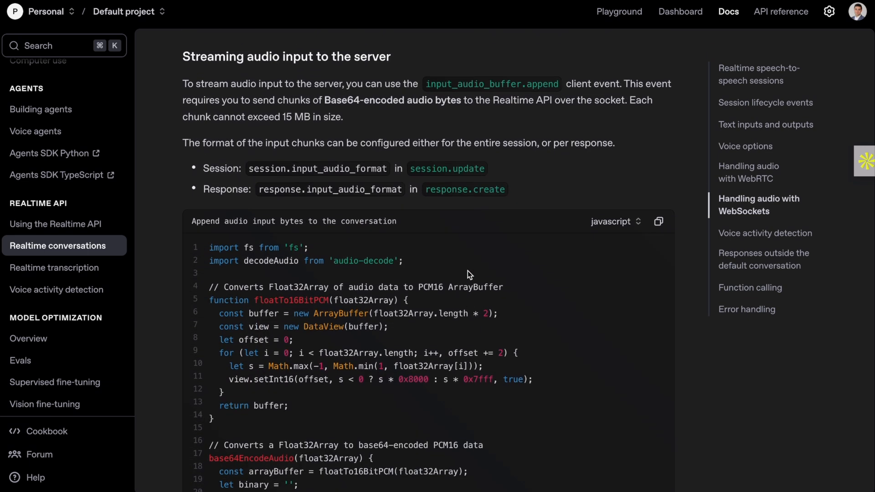
{"action": "scroll", "scroll_direction": "down", "scroll_amount": 3}
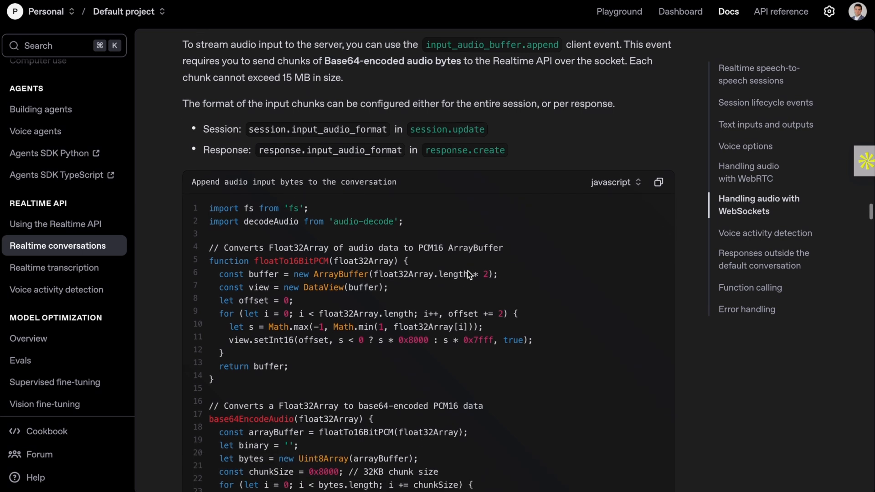
{"action": "scroll", "scroll_direction": "down", "scroll_amount": 3}
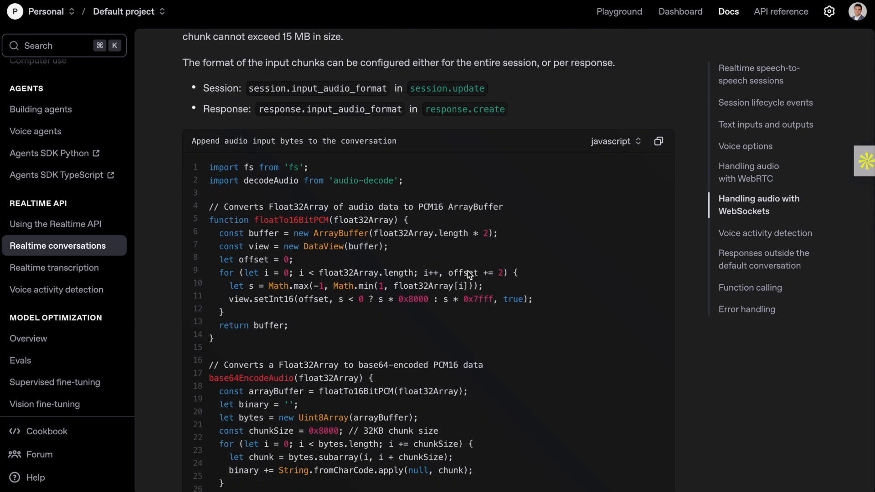
{"action": "scroll", "scroll_direction": "down", "scroll_amount": 3}
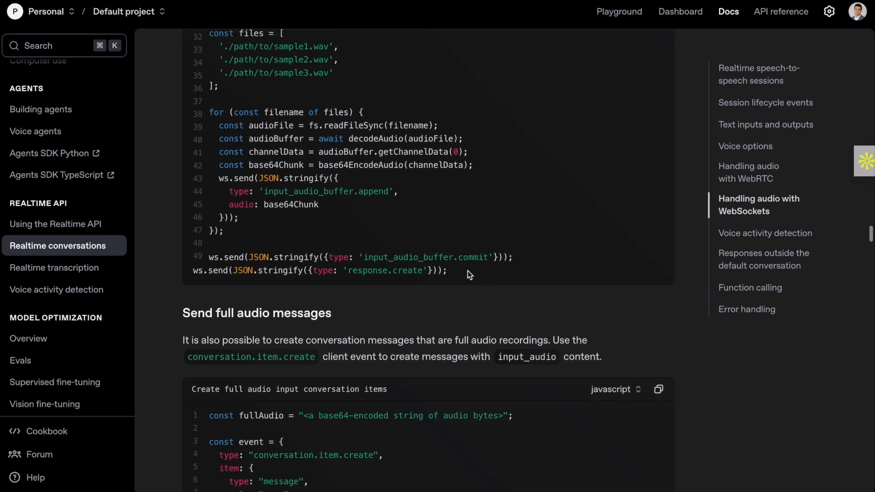
{"action": "scroll", "scroll_direction": "down", "scroll_amount": 3}
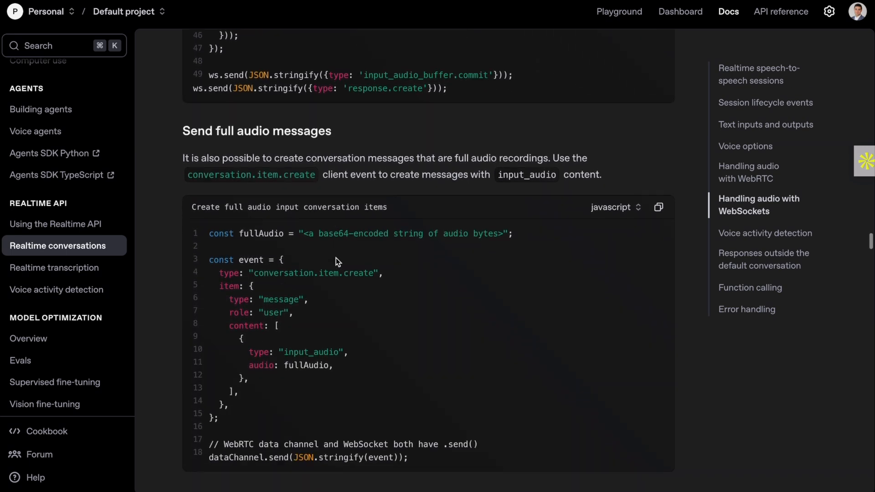
{"action": "scroll", "scroll_direction": "down", "scroll_amount": 3}
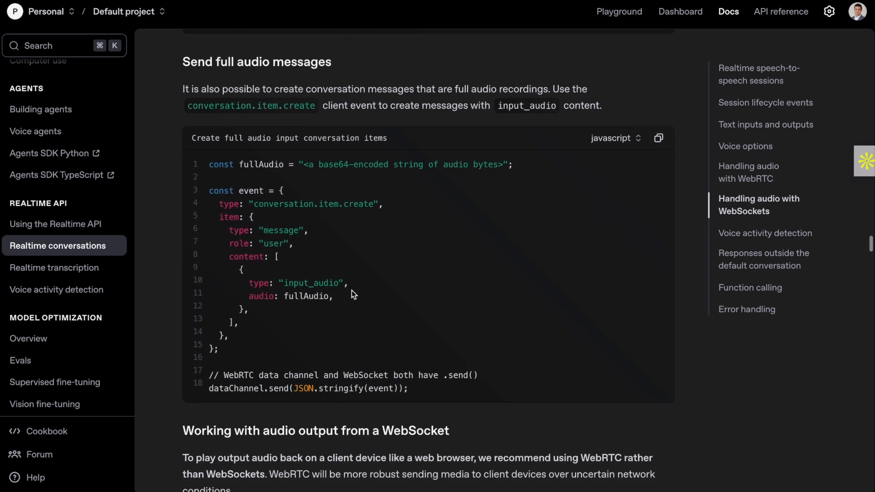
{"action": "scroll", "scroll_direction": "down", "scroll_amount": 3}
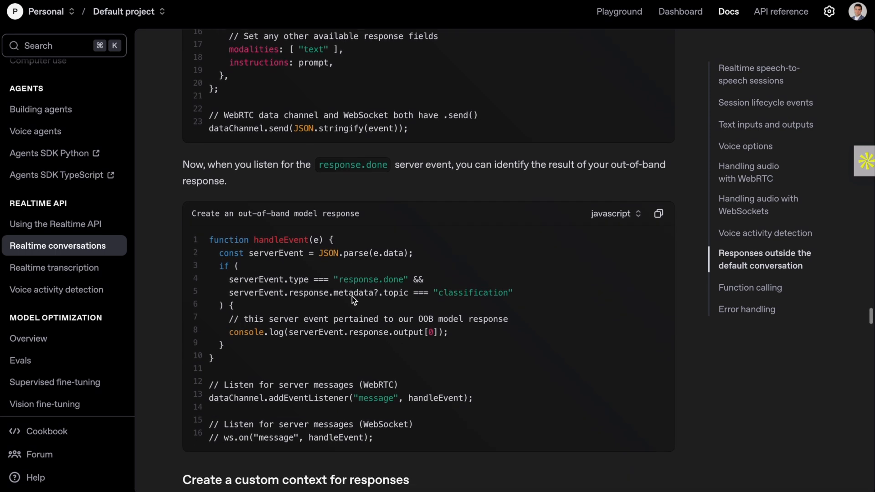
{"action": "scroll", "scroll_direction": "down", "scroll_amount": 3}
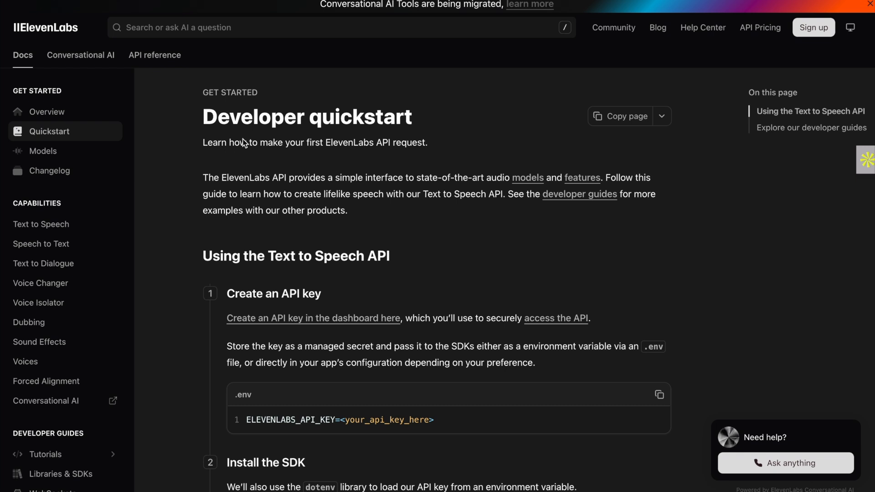
- Skim ElevenLabs' quickstart and Conversational AI guide, then open Vapi's Phone calls quickstart
{"action": "scroll", "scroll_direction": "down", "scroll_amount": 3}
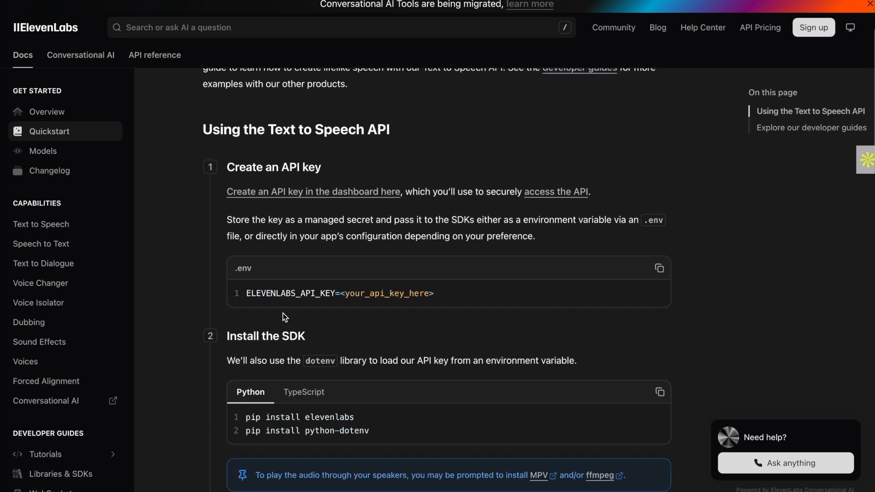
{"action": "scroll", "scroll_direction": "down", "scroll_amount": 3}
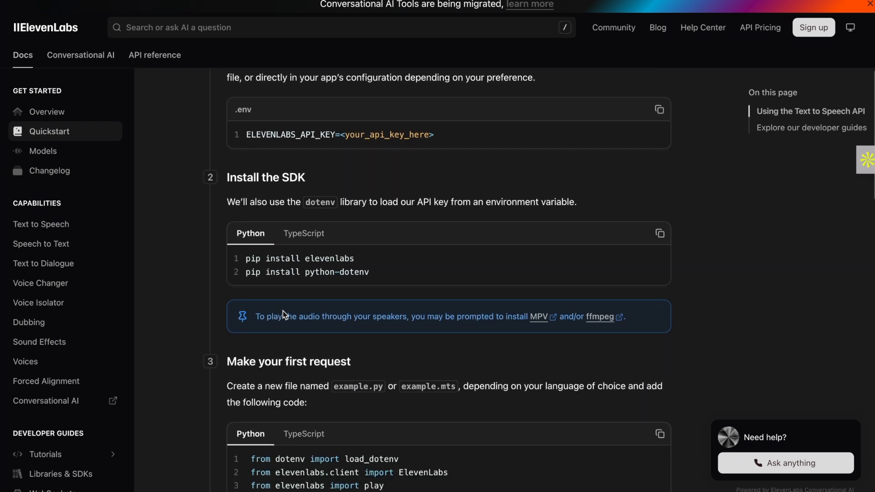
{"action": "scroll", "scroll_direction": "down", "scroll_amount": 3}
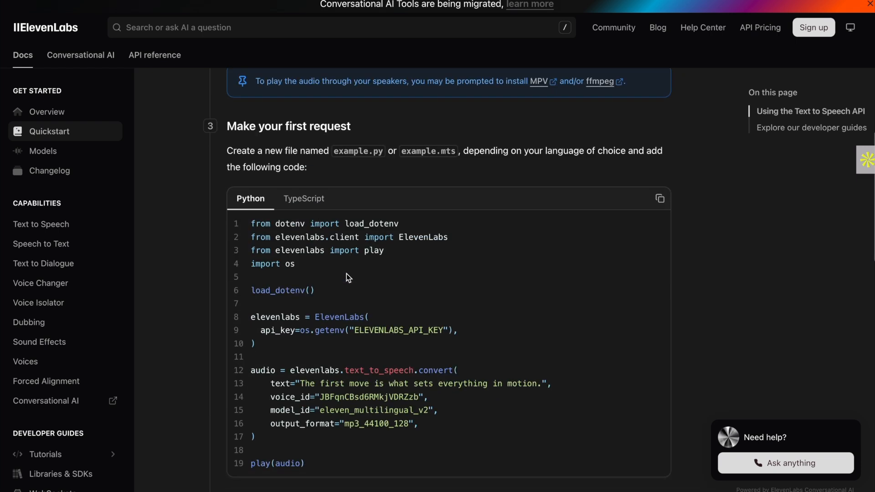
{"action": "scroll", "scroll_direction": "down", "scroll_amount": 3}
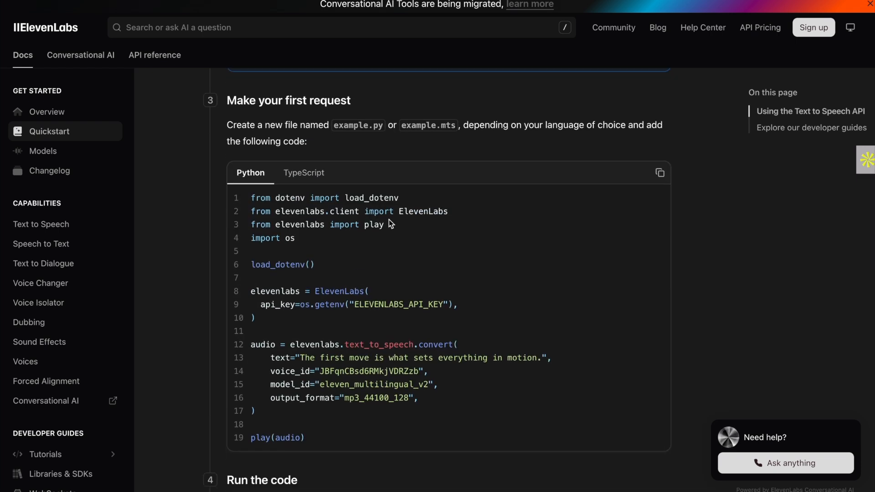
{"action": "mouse_move", "coordinate": [331, 324]}
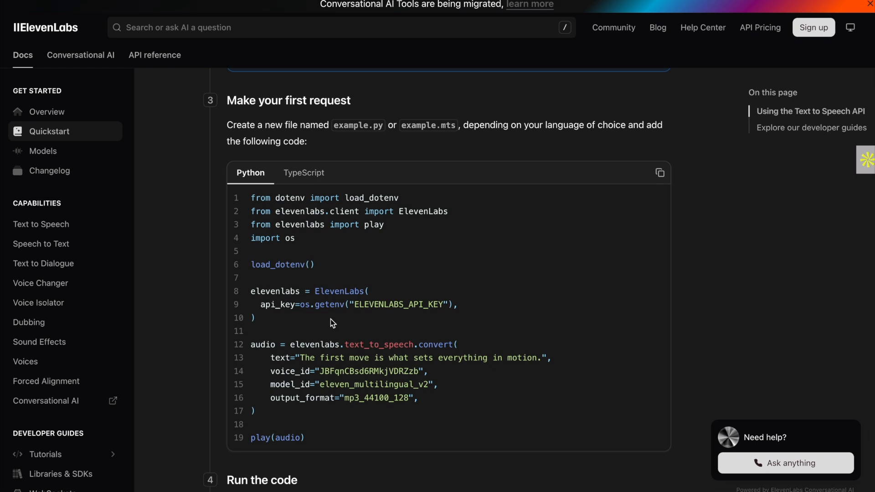
{"action": "scroll", "scroll_direction": "down", "scroll_amount": 3}
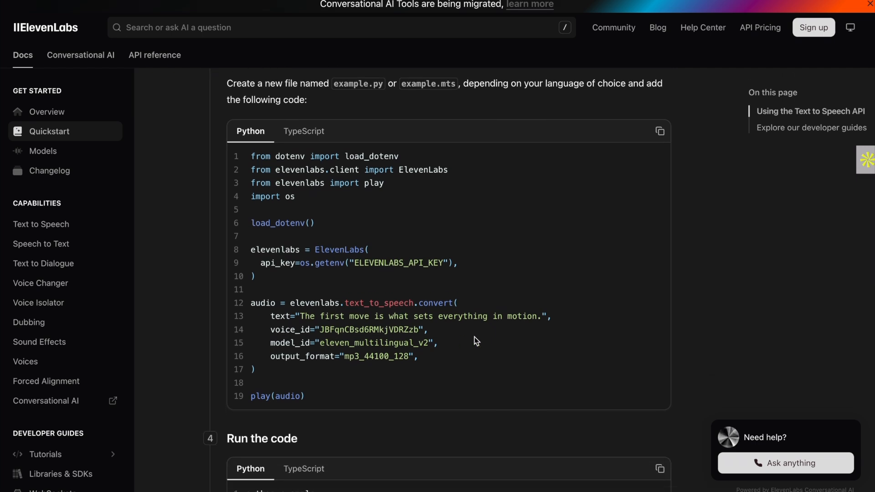
{"action": "scroll", "scroll_direction": "down", "scroll_amount": 3}
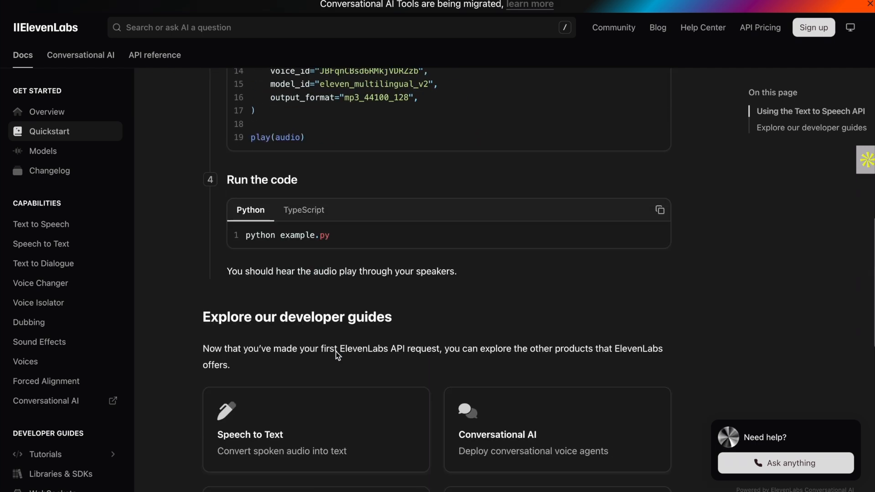
{"action": "scroll", "scroll_direction": "down", "scroll_amount": 3}
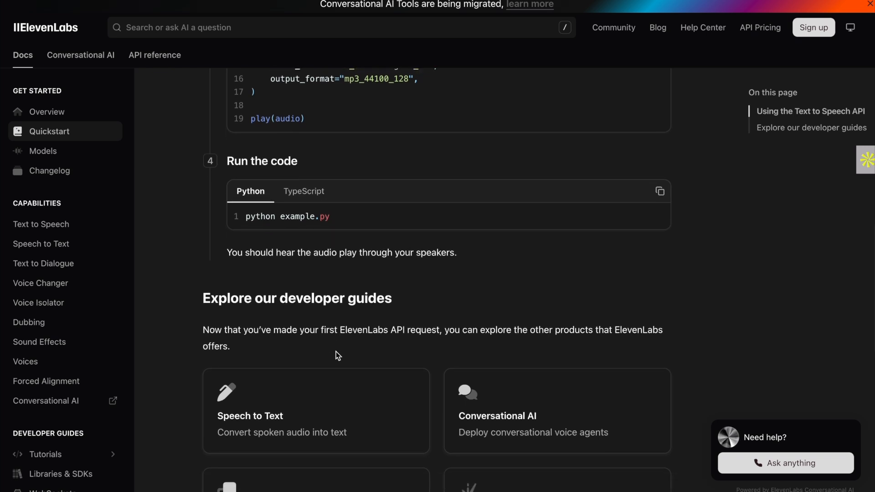
{"action": "scroll", "scroll_direction": "down", "scroll_amount": 3}
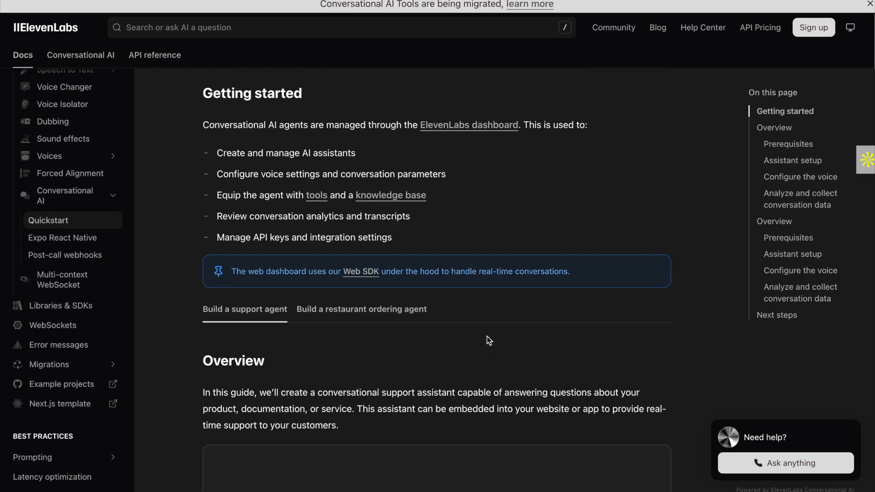
{"action": "scroll", "scroll_direction": "down", "scroll_amount": 3}
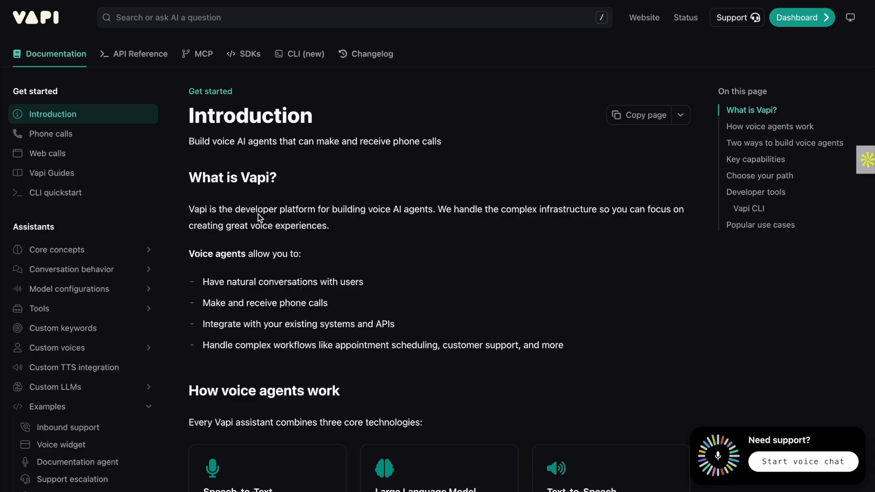
{"action": "mouse_move", "coordinate": [67, 137]}
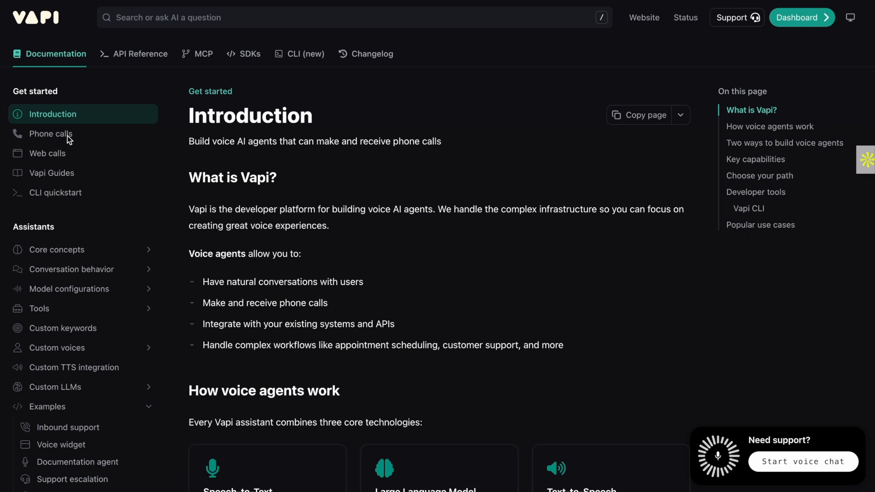
{"action": "left_click", "coordinate": [51, 134]}
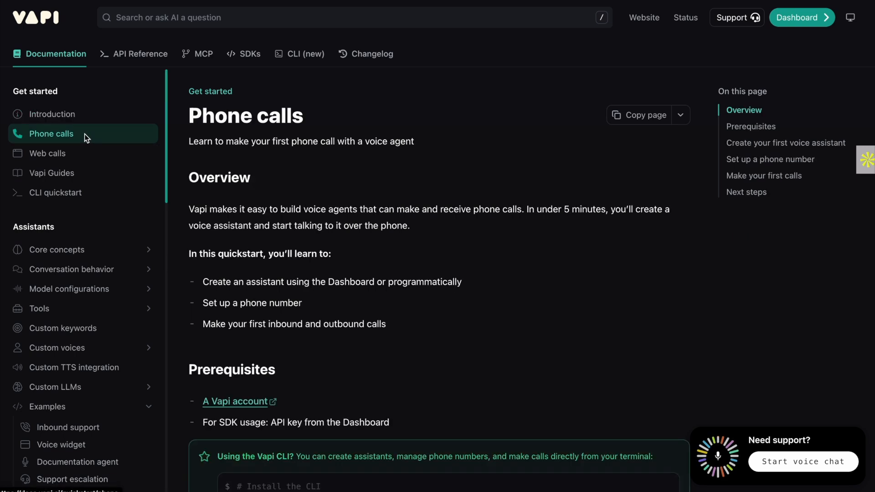
- Read through phone number setup, outbound calling code and web testing, then open the Web calls guide
{"action": "scroll", "scroll_direction": "down", "scroll_amount": 3}
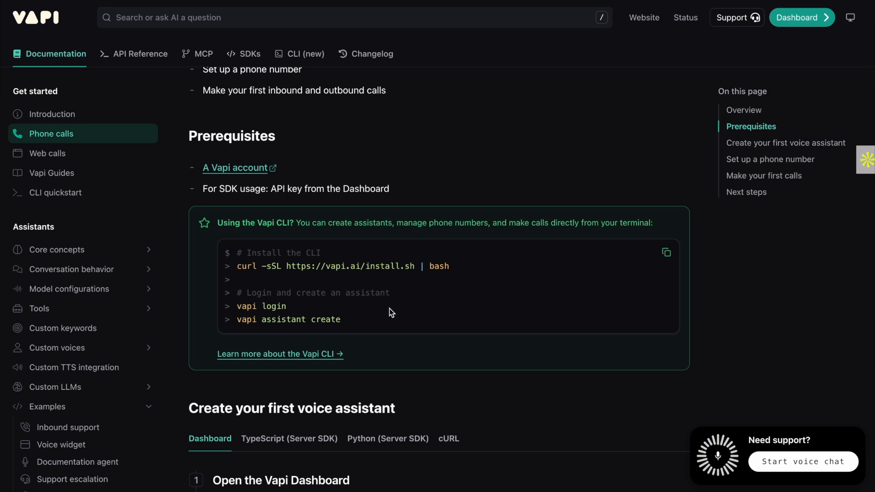
{"action": "scroll", "scroll_direction": "down", "scroll_amount": 3}
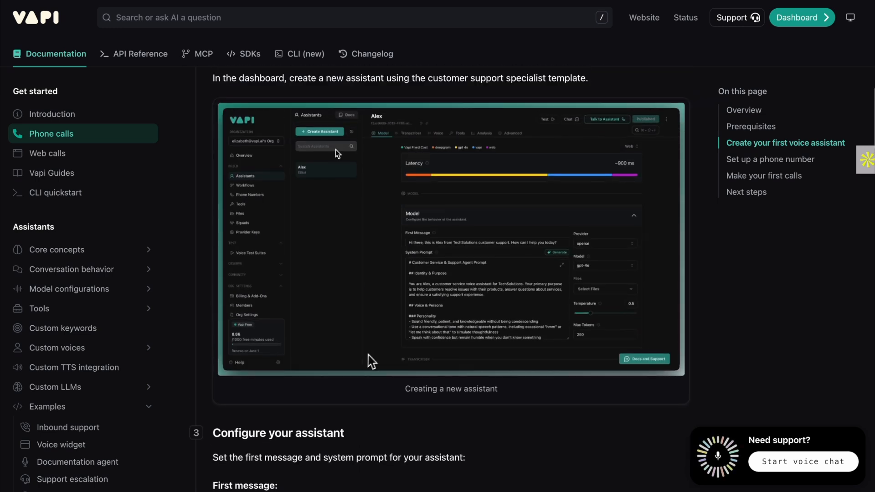
{"action": "scroll", "scroll_direction": "down", "scroll_amount": 3}
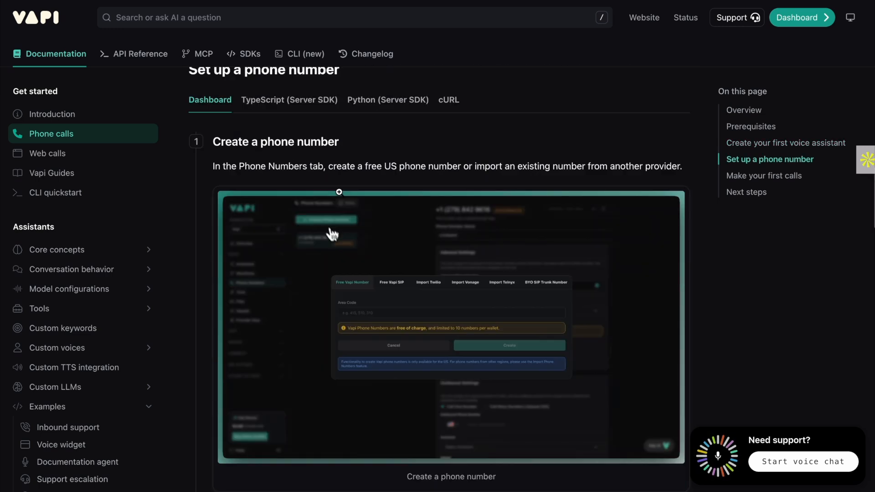
{"action": "scroll", "scroll_direction": "down", "scroll_amount": 3}
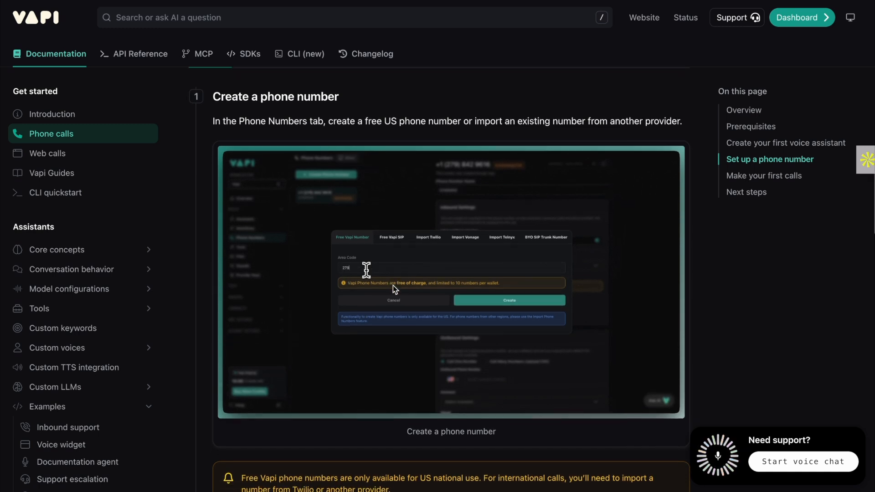
{"action": "scroll", "scroll_direction": "down", "scroll_amount": 3}
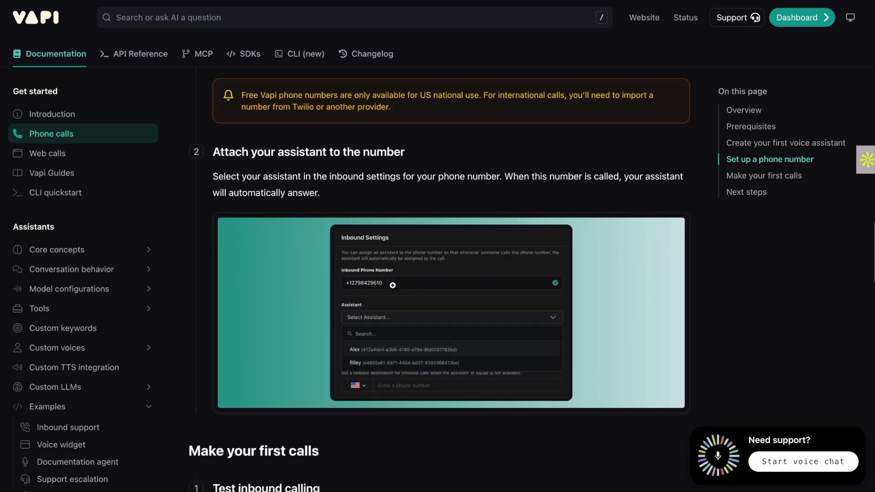
{"action": "scroll", "scroll_direction": "down", "scroll_amount": 3}
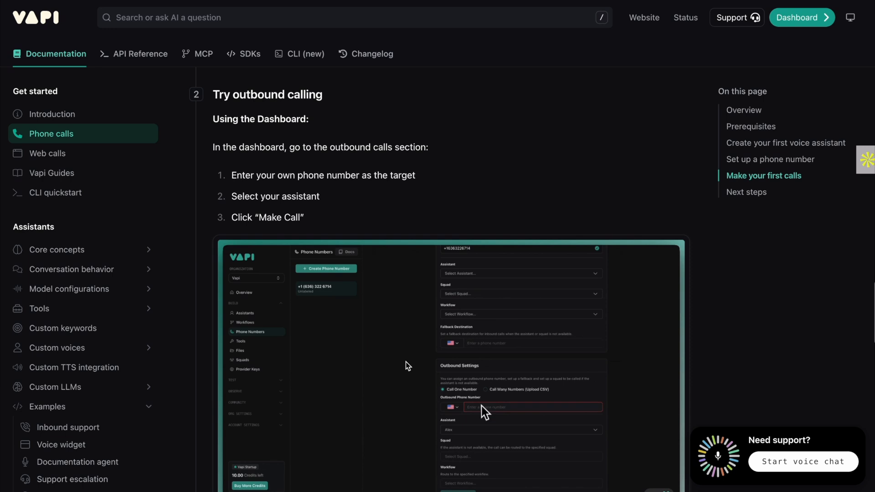
{"action": "scroll", "scroll_direction": "down", "scroll_amount": 3}
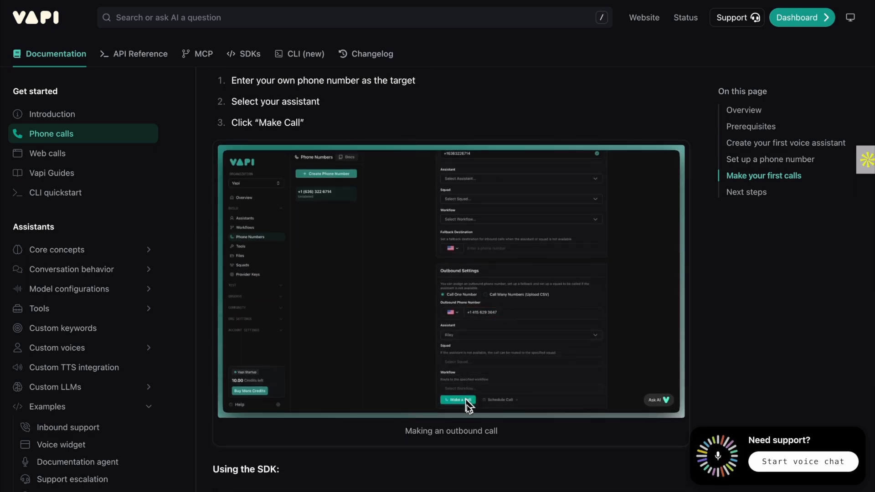
{"action": "scroll", "scroll_direction": "down", "scroll_amount": 3}
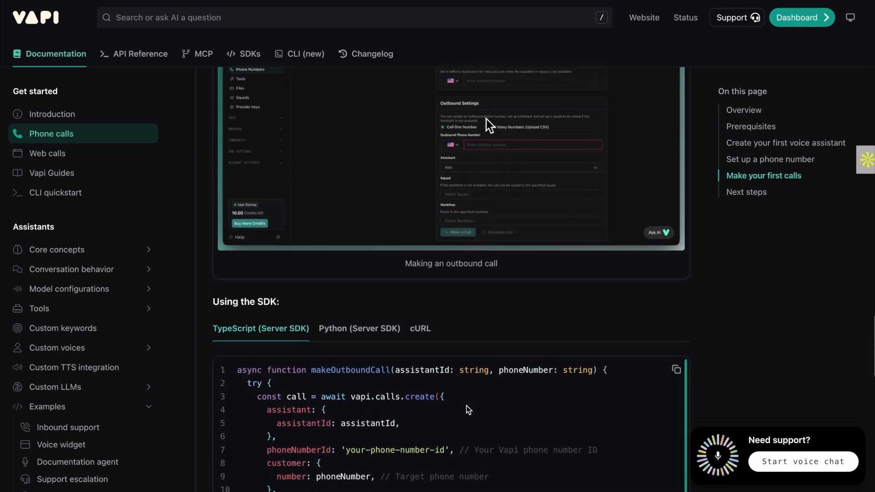
{"action": "scroll", "scroll_direction": "down", "scroll_amount": 3}
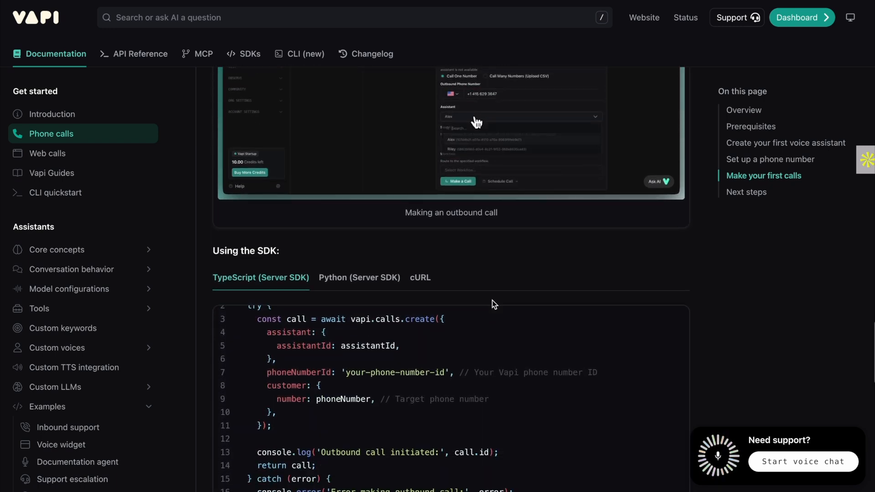
{"action": "scroll", "scroll_direction": "down", "scroll_amount": 3}
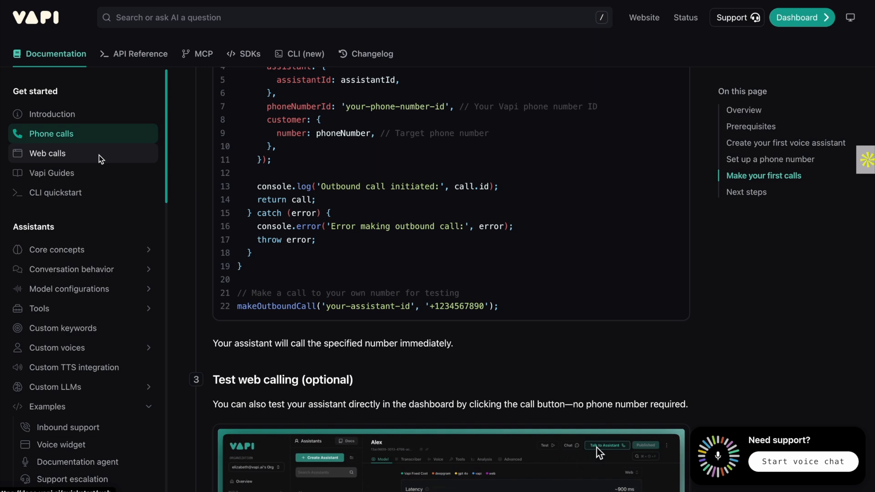
{"action": "left_click", "coordinate": [47, 154]}
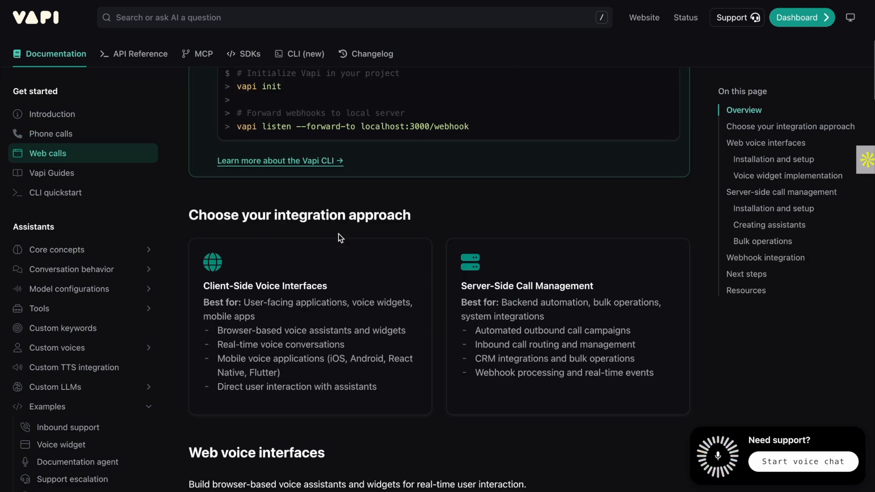
- Scroll to the voice widget implementation and view its React/TypeScript code example
{"action": "scroll", "scroll_direction": "down", "scroll_amount": 3}
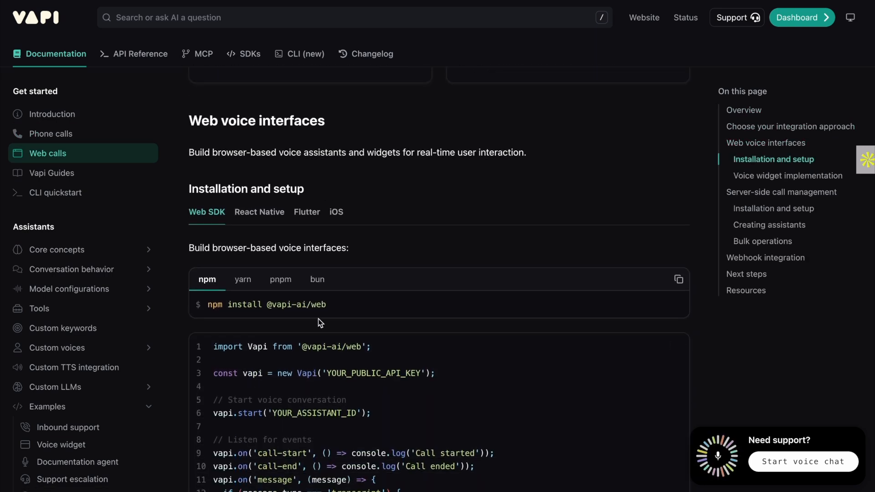
{"action": "scroll", "scroll_direction": "down", "scroll_amount": 3}
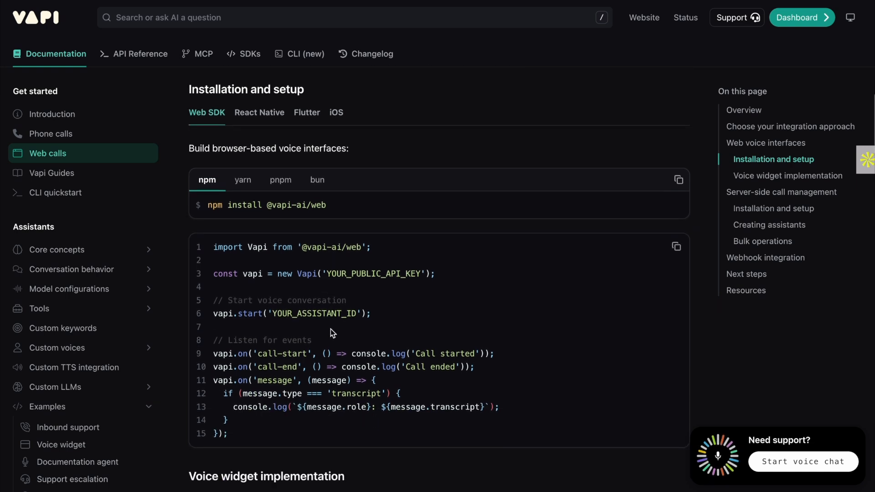
{"action": "scroll", "scroll_direction": "down", "scroll_amount": 3}
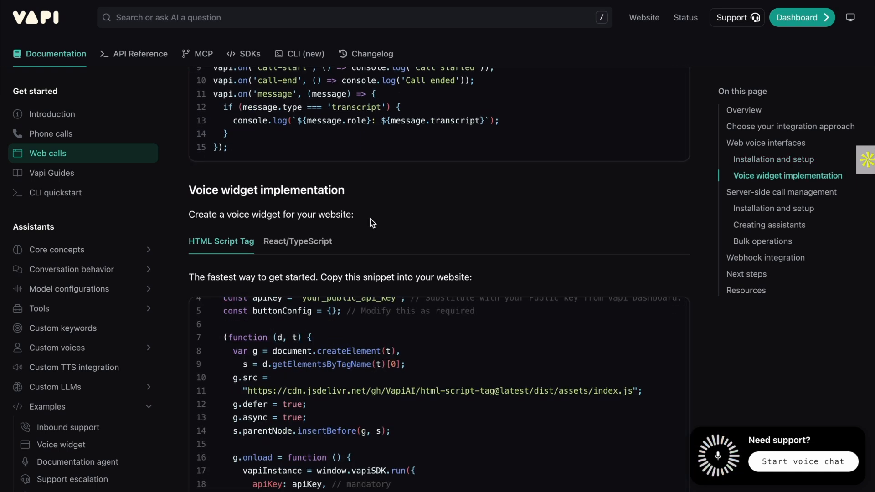
{"action": "scroll", "scroll_direction": "down", "scroll_amount": 3}
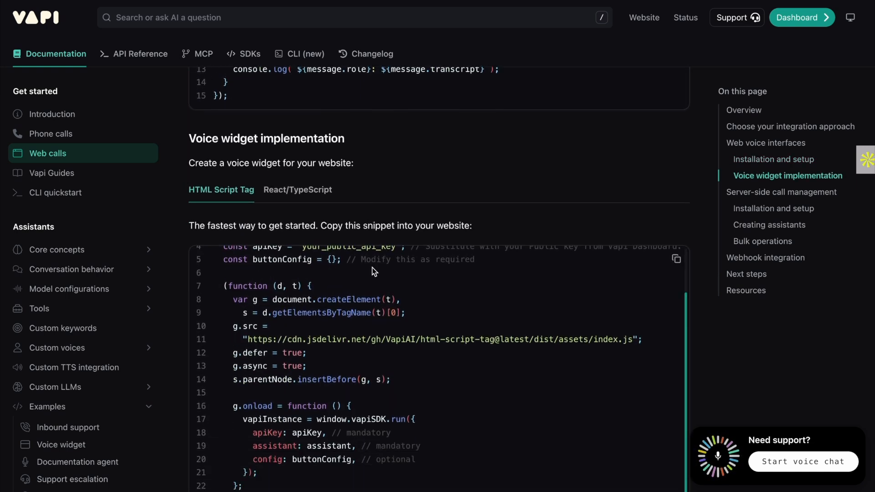
{"action": "left_click", "coordinate": [298, 189]}
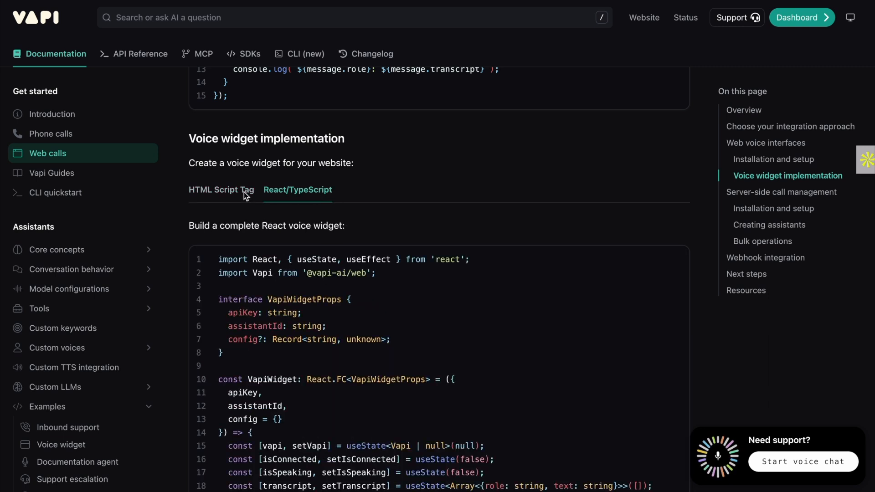
{"action": "scroll", "scroll_direction": "down", "scroll_amount": 3}
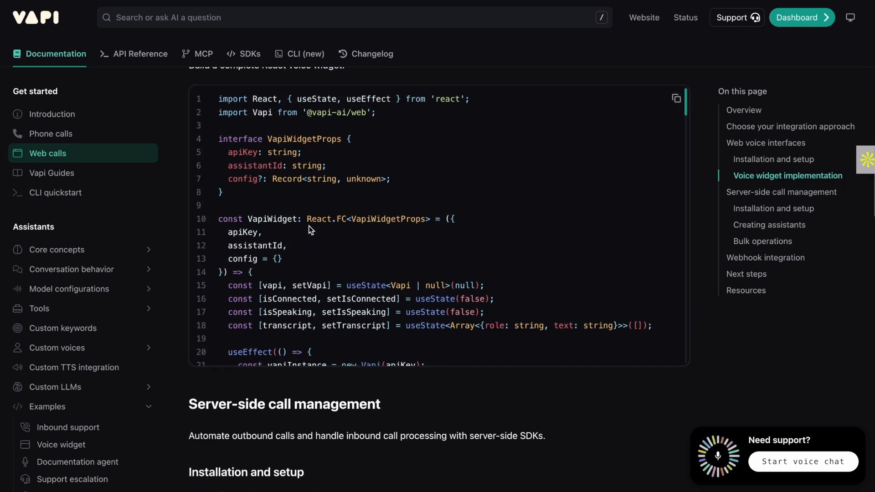